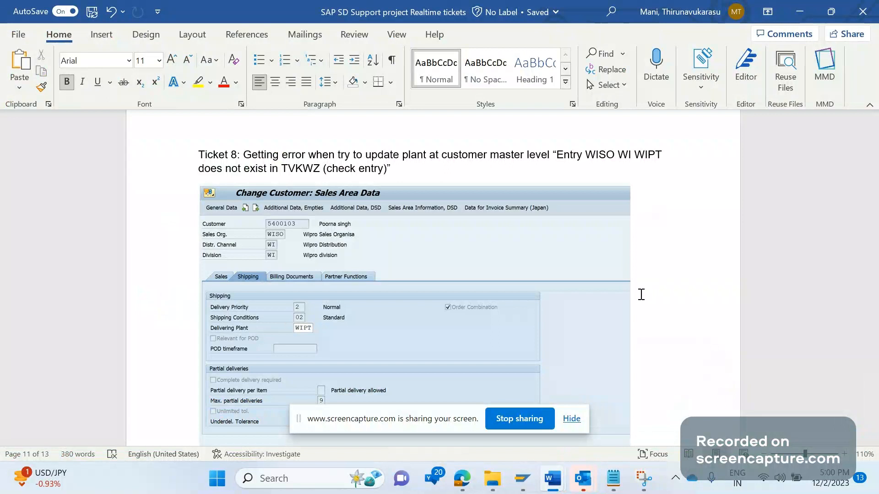
Step: Scroll through the Ticket 8 screenshots to the sales order error and its empty Solution heading
{"action": "scroll", "scroll_direction": "down", "scroll_amount": 3}
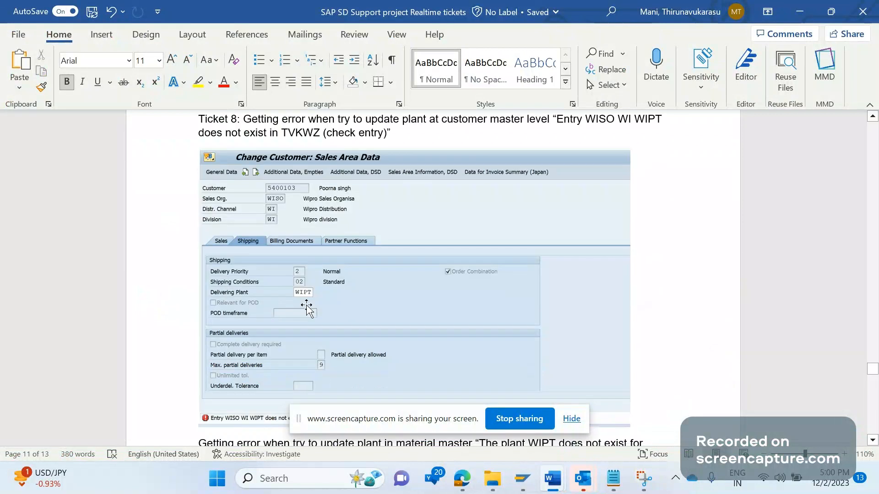
{"action": "mouse_move", "coordinate": [283, 243]}
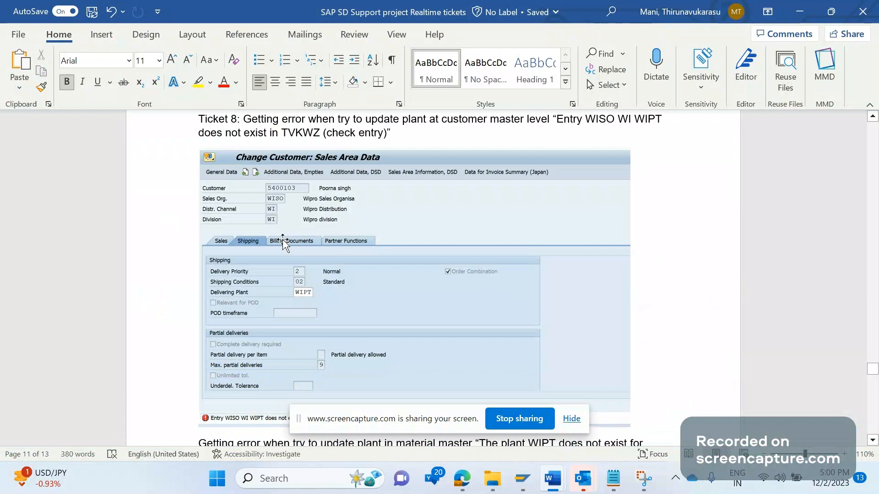
{"action": "mouse_move", "coordinate": [538, 203]}
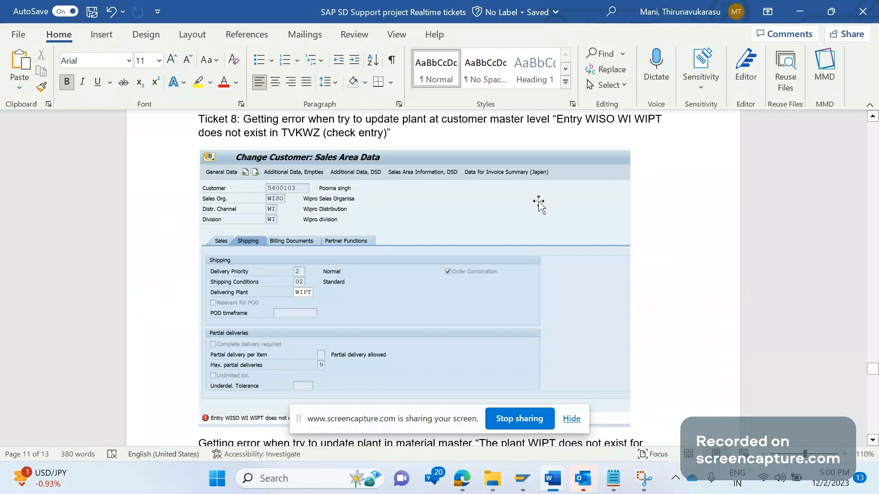
{"action": "mouse_move", "coordinate": [604, 121]}
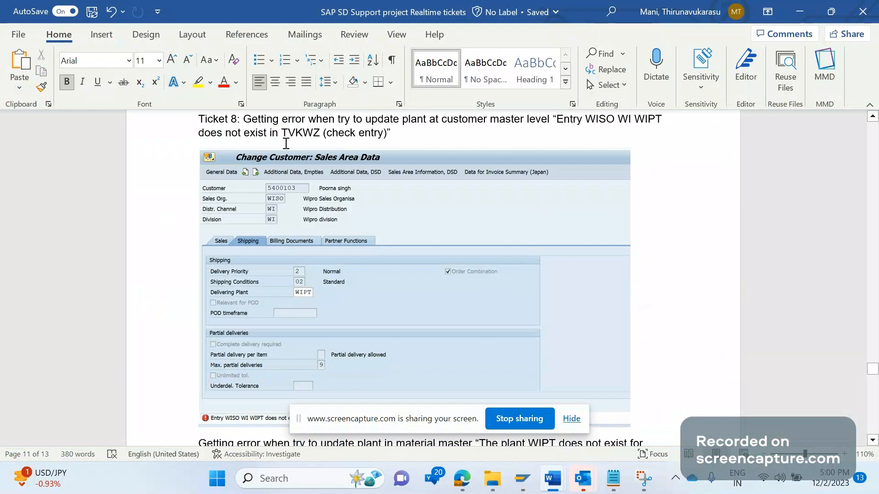
{"action": "scroll", "scroll_direction": "down", "scroll_amount": 3}
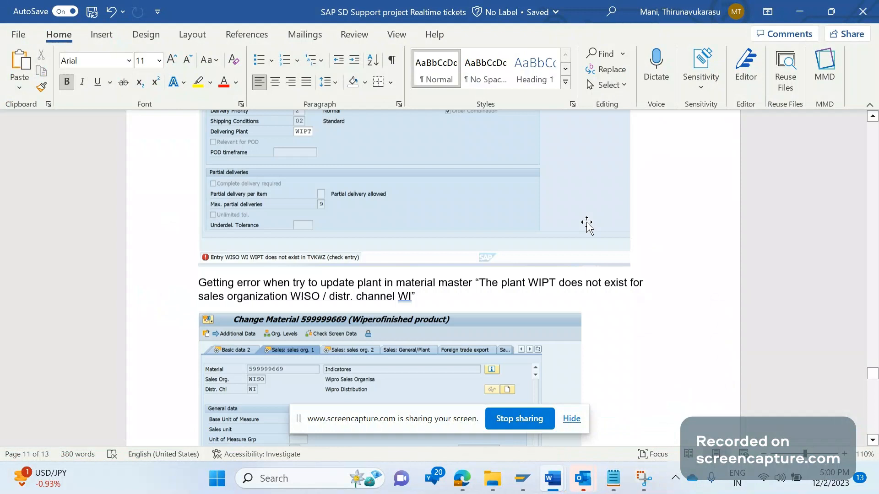
{"action": "scroll", "scroll_direction": "down", "scroll_amount": 3}
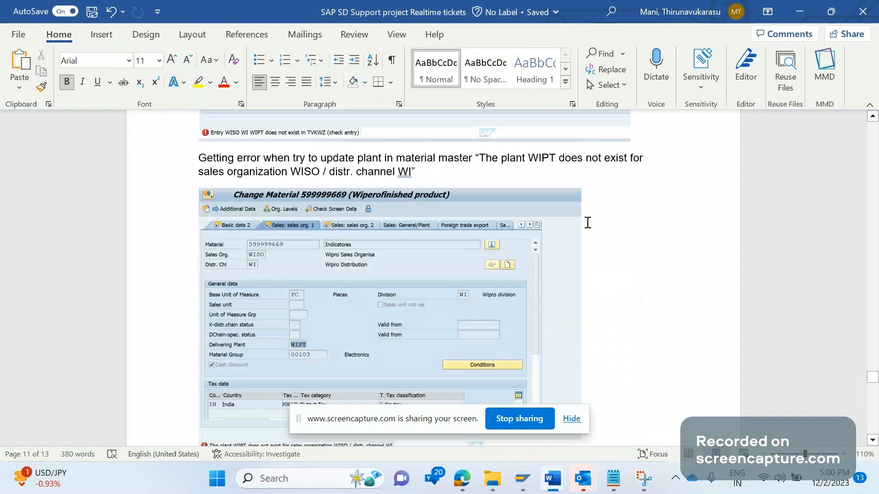
{"action": "scroll", "scroll_direction": "up", "scroll_amount": 3}
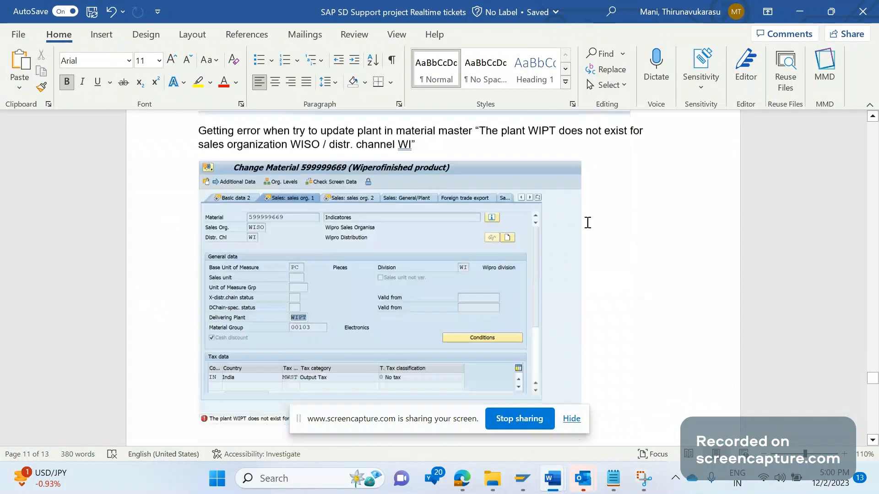
{"action": "scroll", "scroll_direction": "up", "scroll_amount": 3}
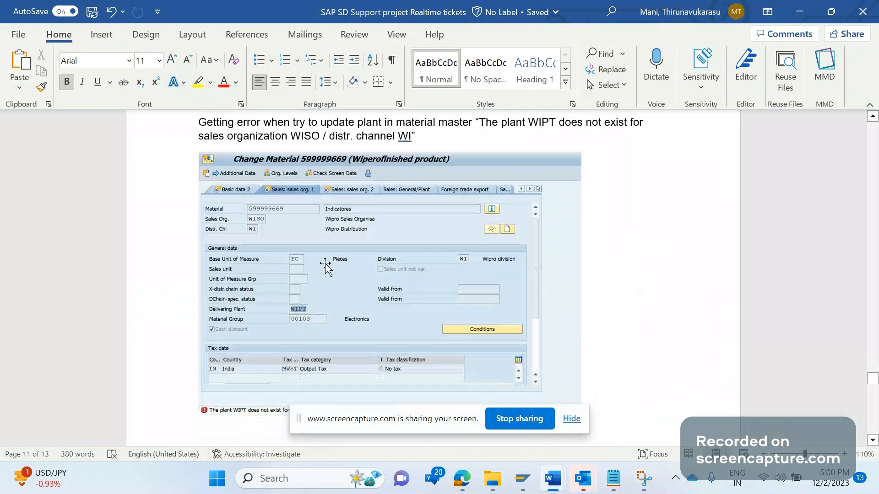
{"action": "mouse_move", "coordinate": [531, 167]}
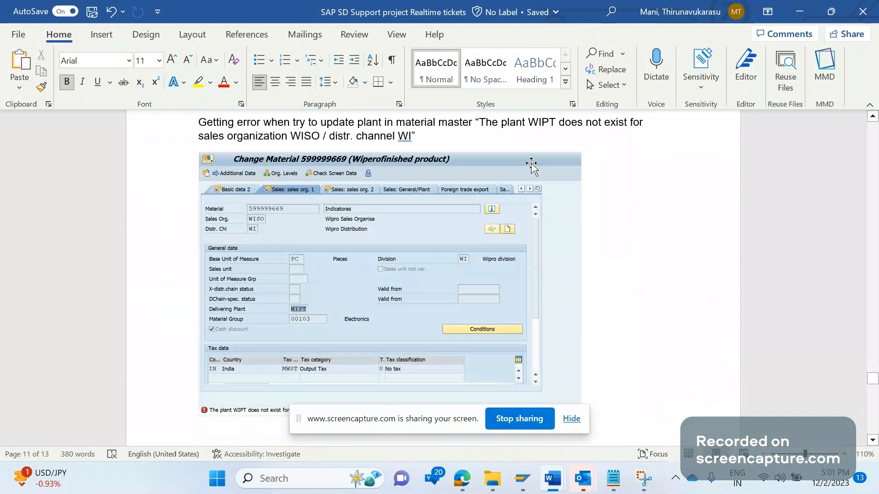
{"action": "scroll", "scroll_direction": "down", "scroll_amount": 3}
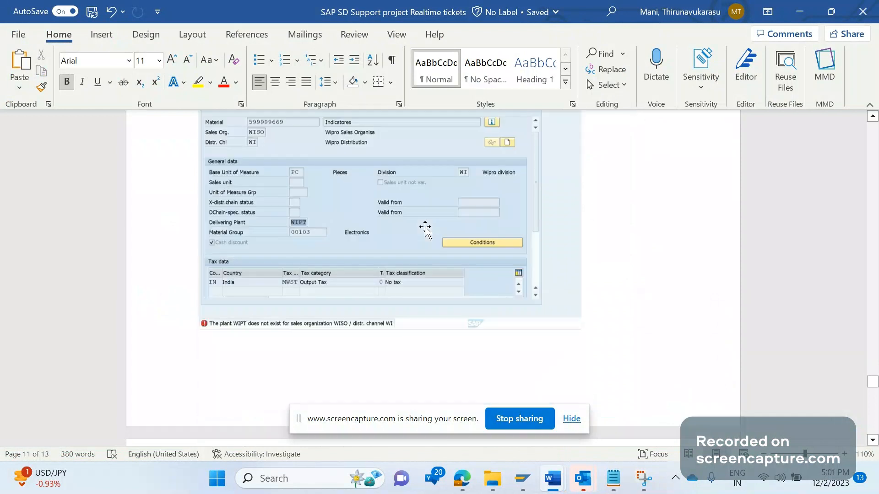
{"action": "scroll", "scroll_direction": "down", "scroll_amount": 3}
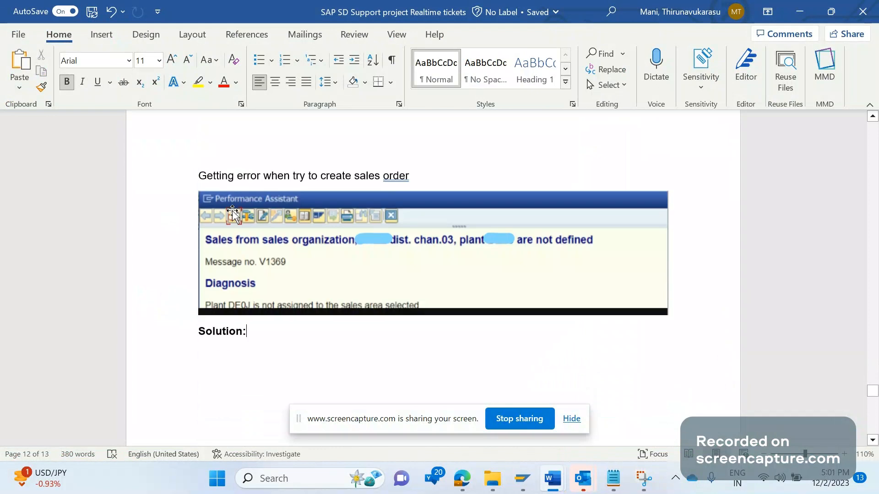
{"action": "mouse_move", "coordinate": [282, 248]}
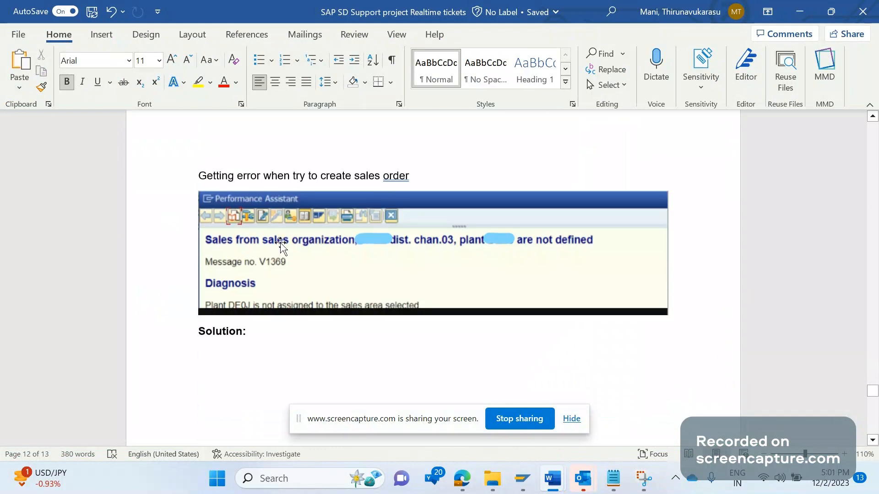
{"action": "mouse_move", "coordinate": [261, 256]}
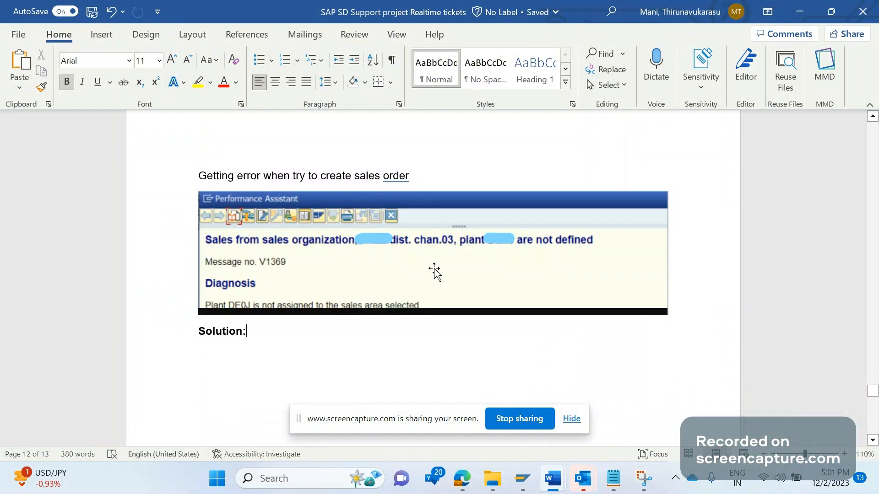
{"action": "mouse_move", "coordinate": [520, 246]}
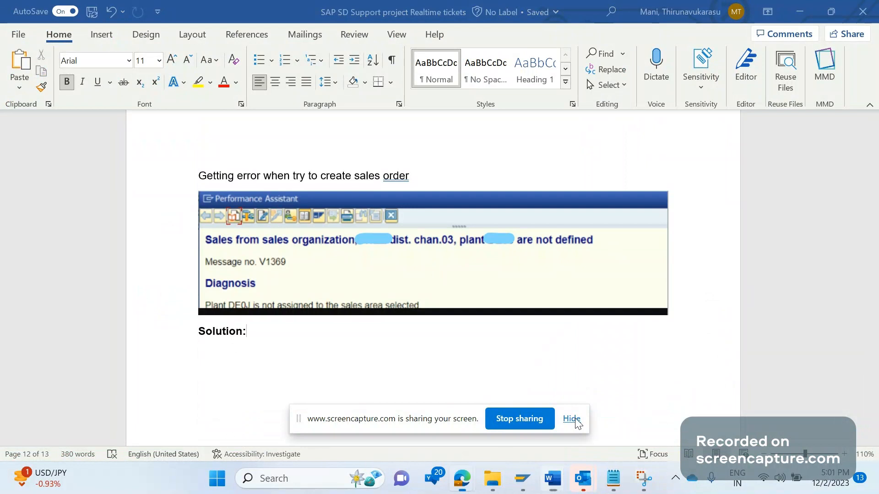
{"action": "left_click", "coordinate": [570, 419]}
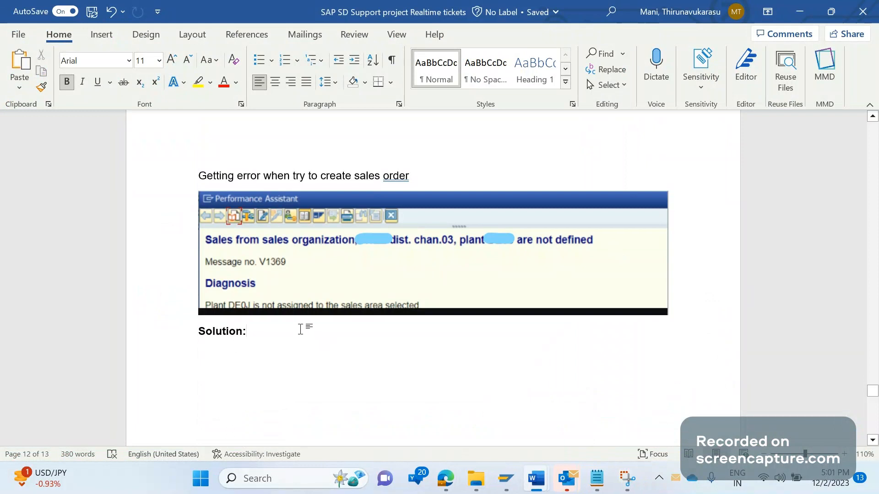
{"action": "left_click", "coordinate": [245, 330]}
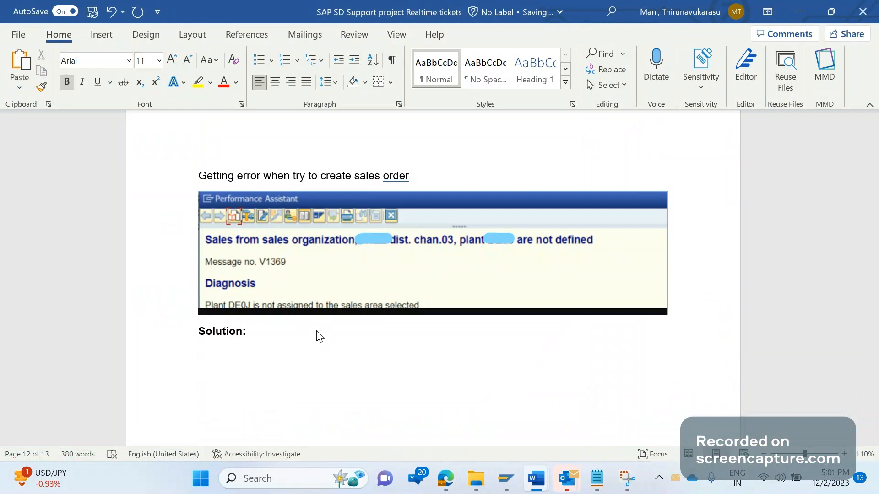
Step: Write 'Plant – CMIR (KNMT), Ship to customer, Material master' on the solution line
{"action": "type", "text": "Plant"}
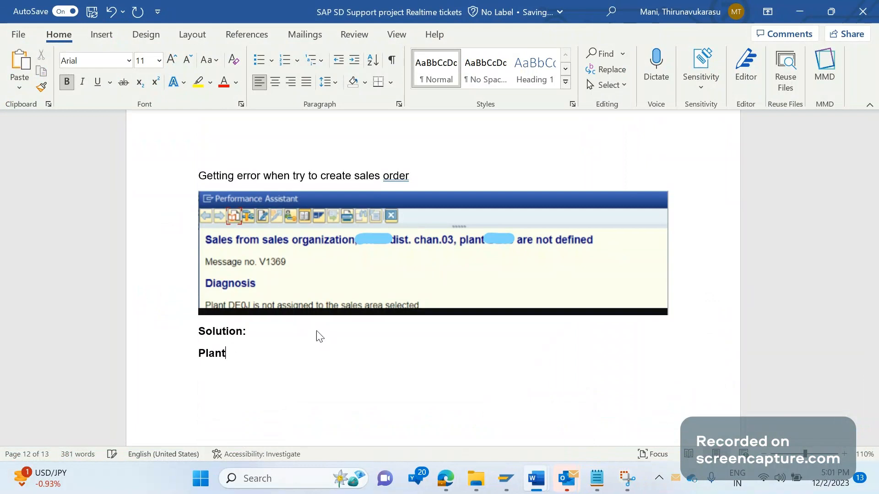
{"action": "type", "text": "-"}
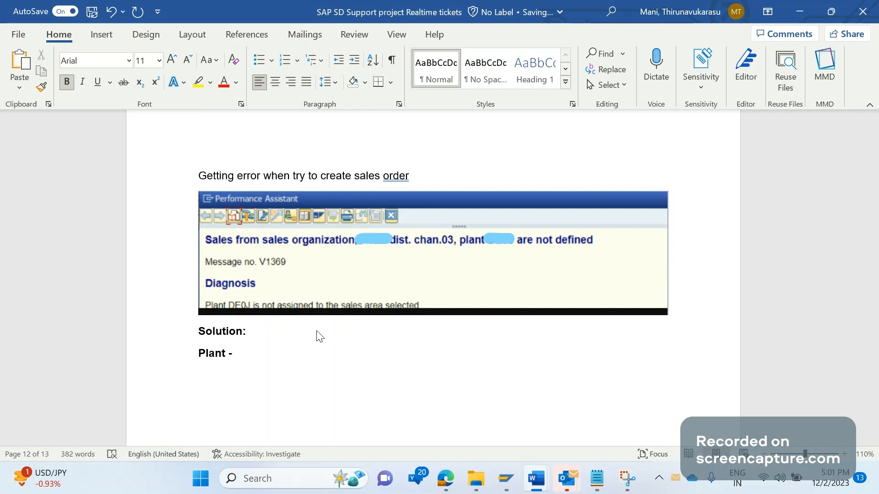
{"action": "type", "text": "CMIR"}
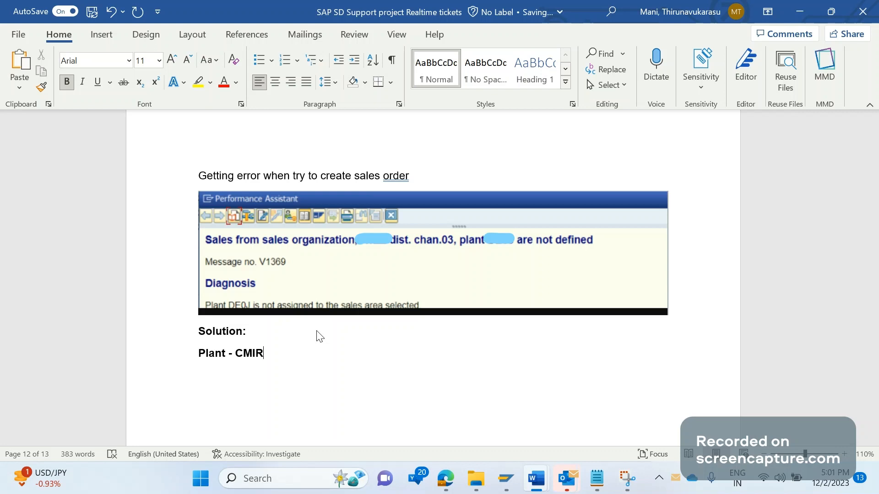
{"action": "type", "text": ","}
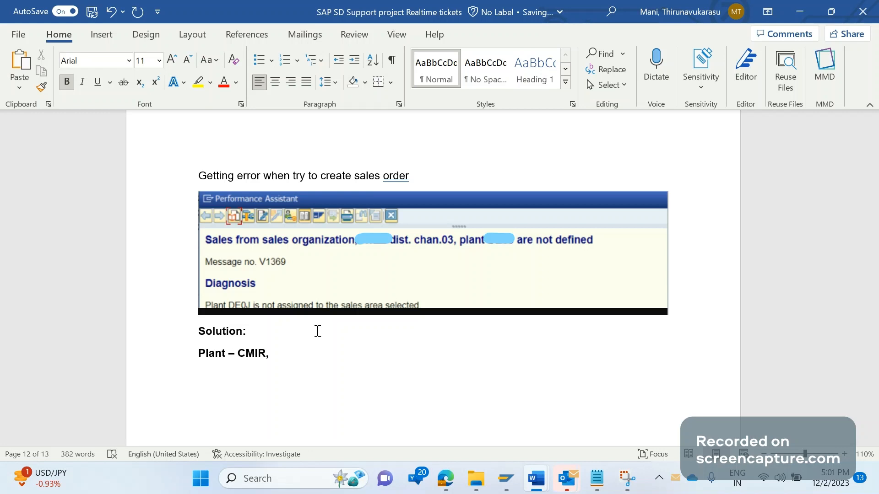
{"action": "type", "text": "Ship to"}
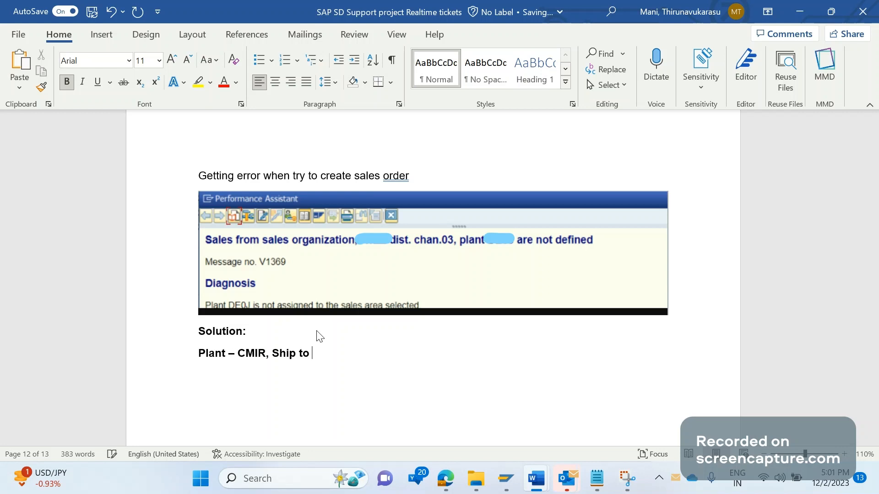
{"action": "type", "text": "customer,"}
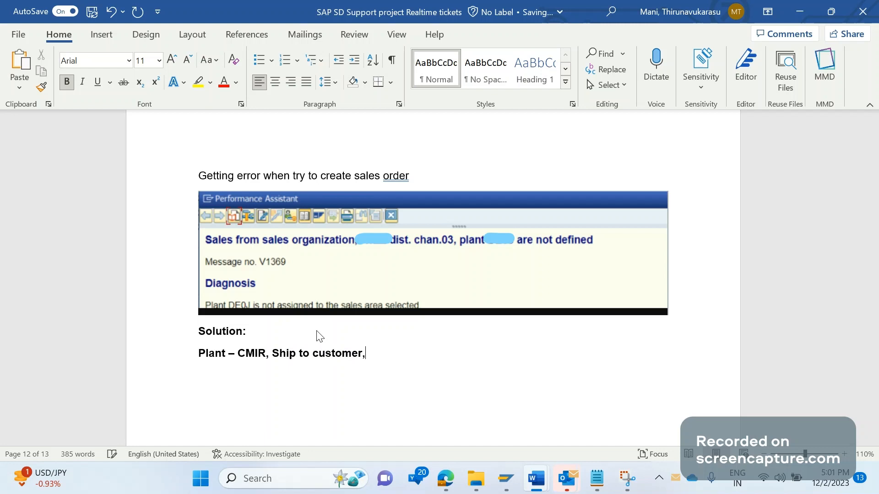
{"action": "type", "text": "Mater"}
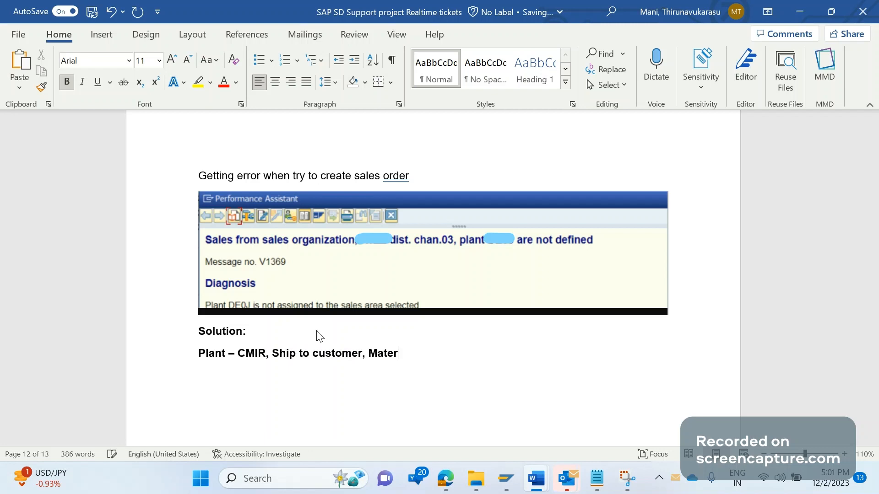
{"action": "type", "text": "ial mase"}
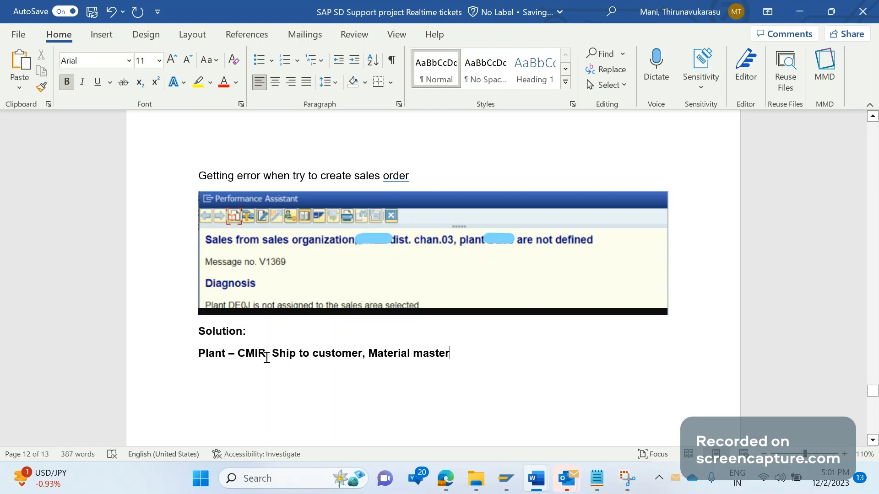
{"action": "type", "text": "("}
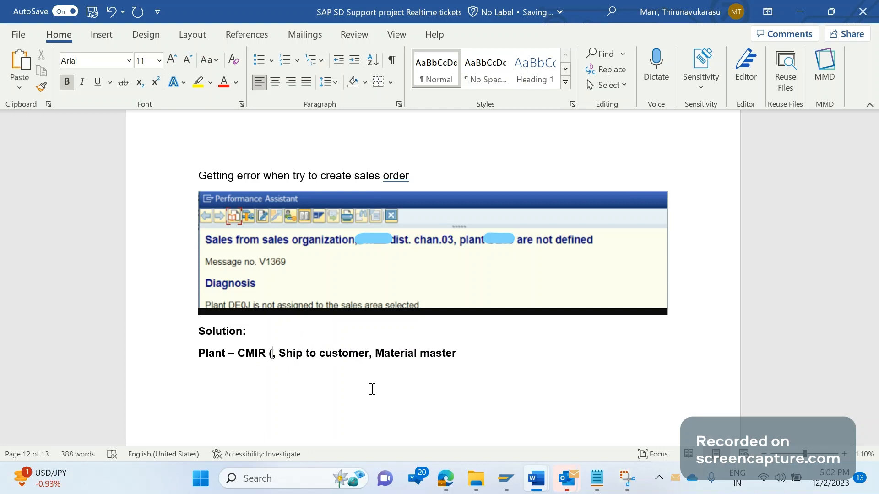
{"action": "type", "text": "KNMT)"}
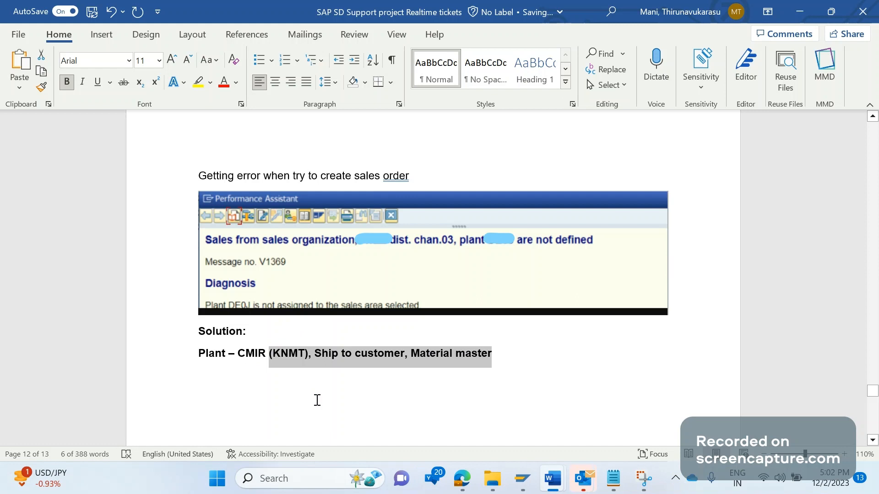
{"action": "left_click", "coordinate": [341, 388]}
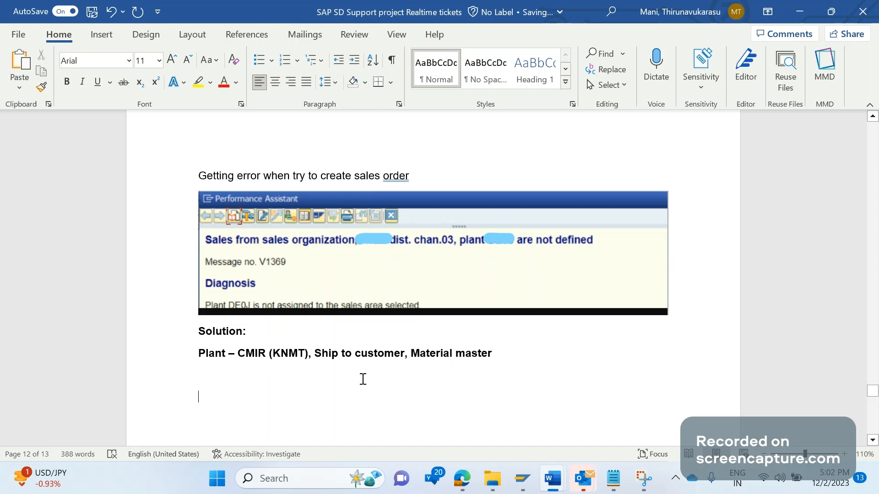
{"action": "left_click", "coordinate": [506, 353]}
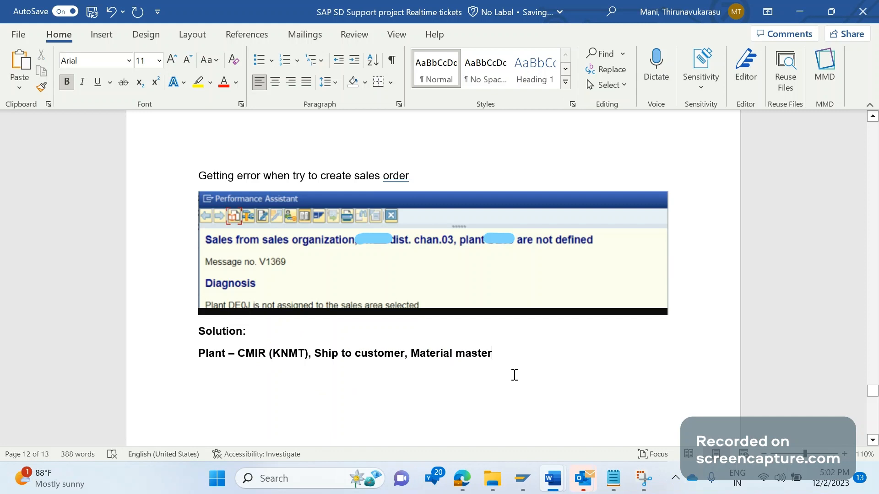
{"action": "mouse_move", "coordinate": [521, 481]}
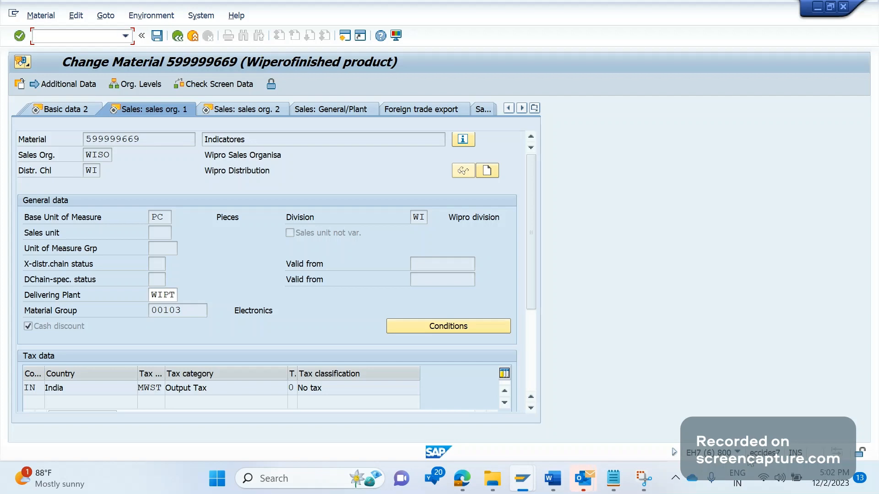
Step: Bring the solution notes document forward and launch the SAP Logon pad listing ECC
{"action": "left_click", "coordinate": [710, 452]}
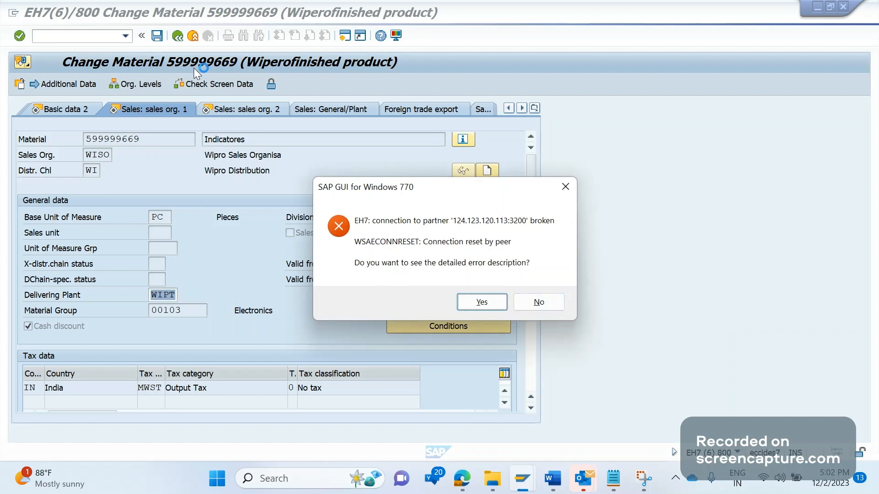
{"action": "left_click", "coordinate": [537, 301]}
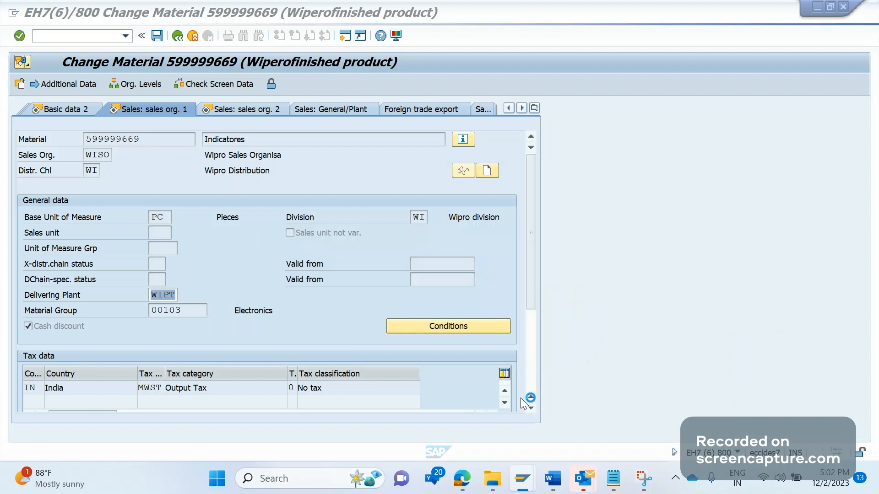
{"action": "left_click", "coordinate": [551, 477]}
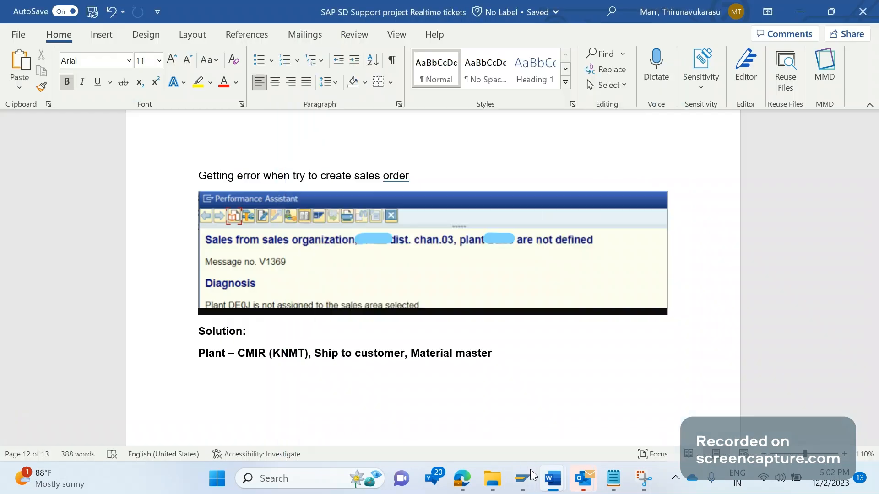
{"action": "left_click", "coordinate": [520, 478]}
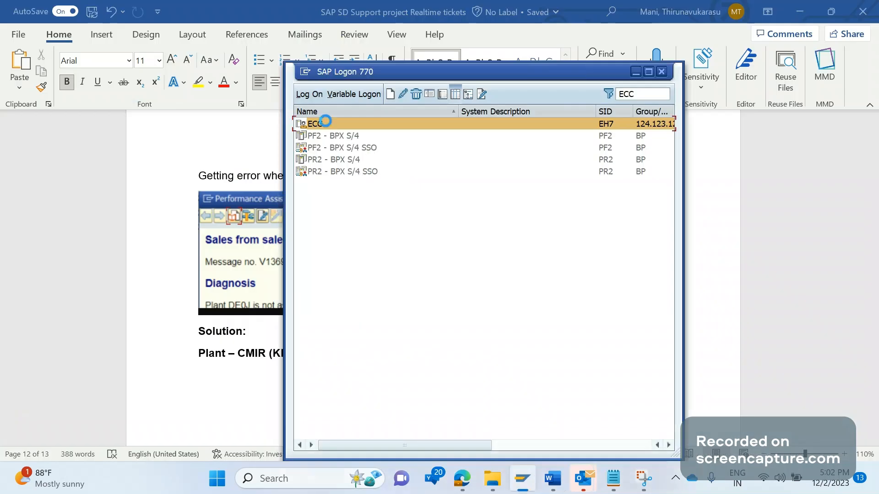
Step: Log on to ECC, start MM02 and try previously used material 900000054, reported nonexistent
{"action": "double_click", "coordinate": [320, 124]}
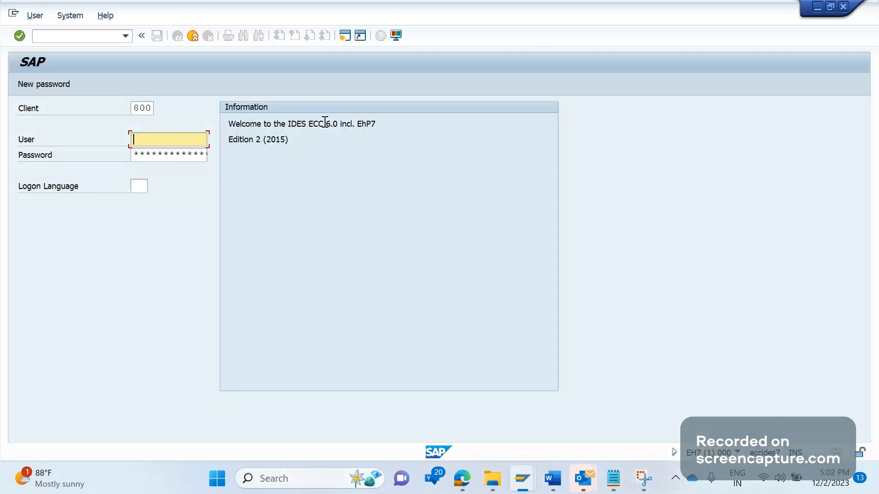
{"action": "type", "text": "common"}
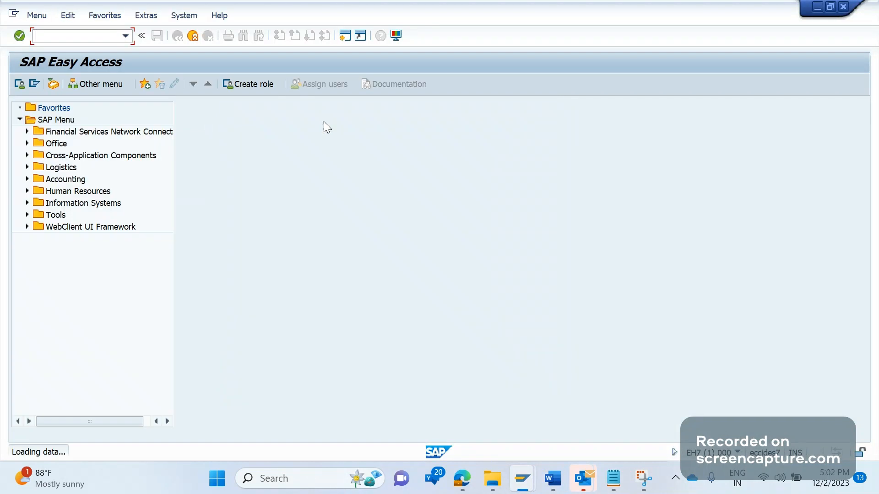
{"action": "type", "text": "mm"}
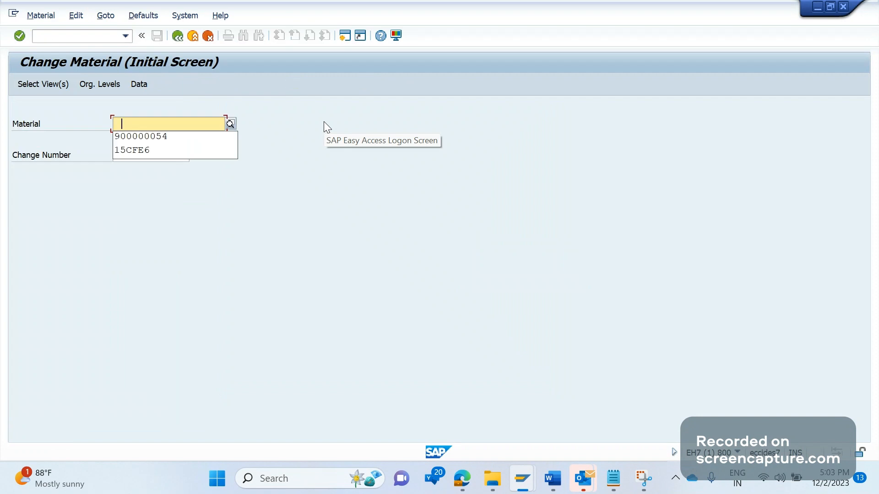
{"action": "left_click", "coordinate": [141, 135]}
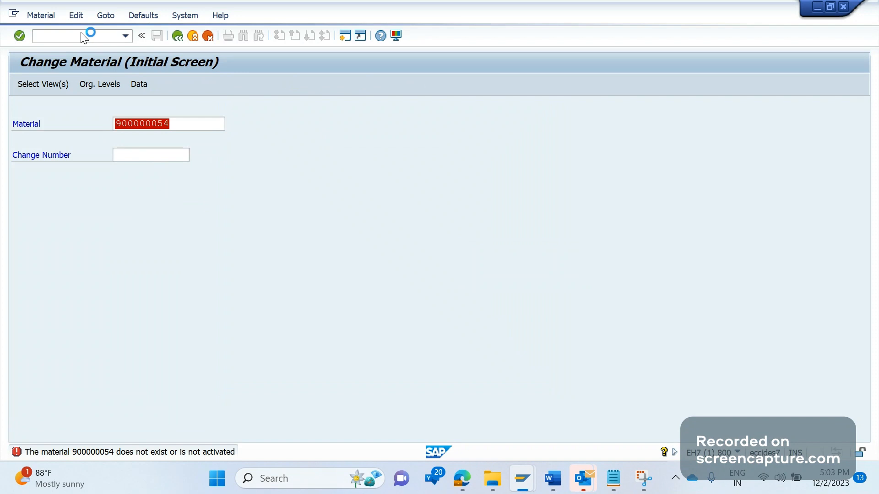
{"action": "mouse_move", "coordinate": [245, 185]}
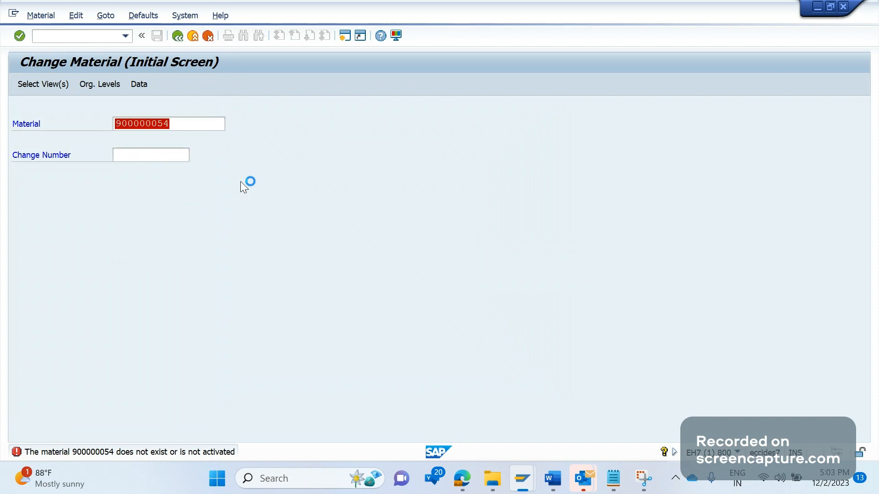
{"action": "left_click", "coordinate": [12, 15]}
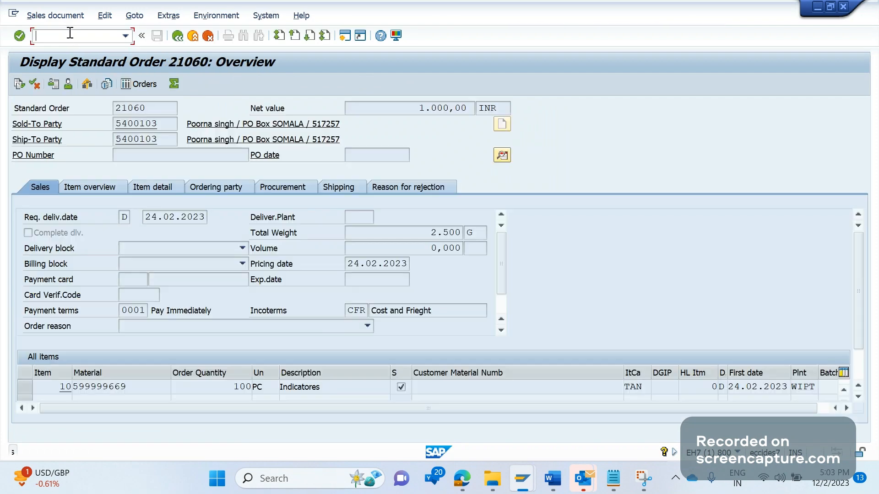
Step: Open material 599999669 in MM02 with Basic Data and Sales views, plant WIPT, sales org WISO
{"action": "type", "text": "/omm"}
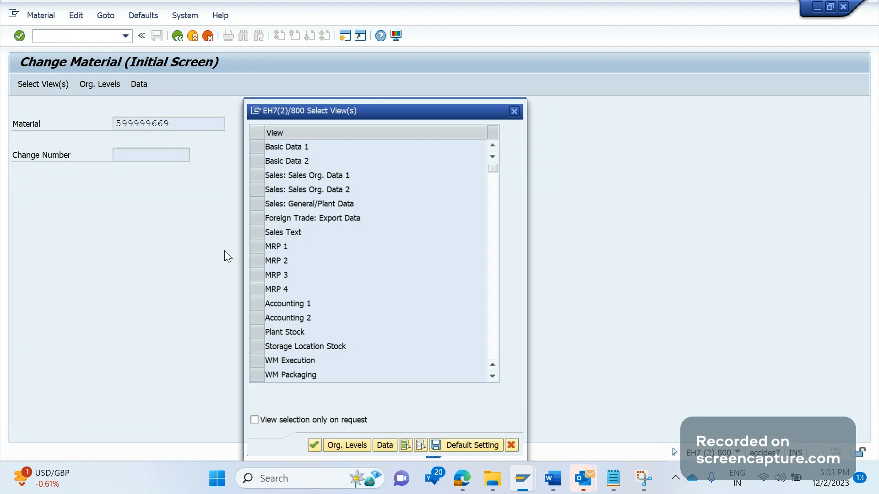
{"action": "left_click", "coordinate": [287, 147]}
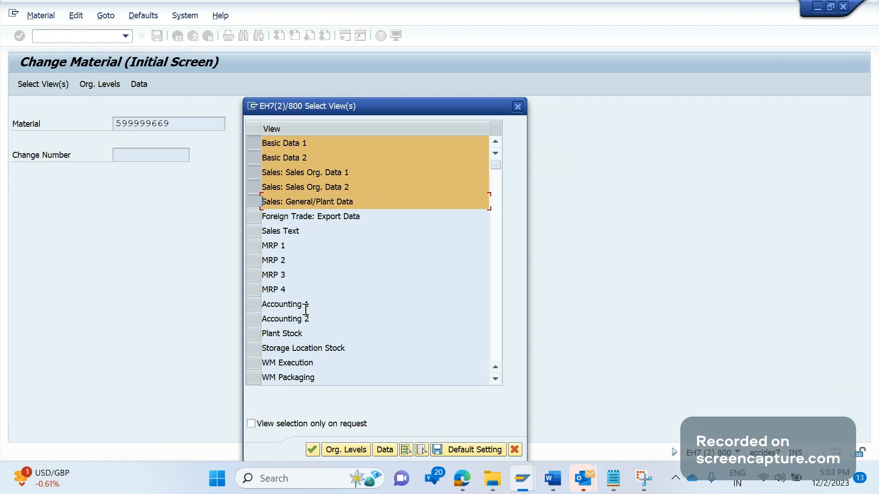
{"action": "left_click", "coordinate": [346, 450]}
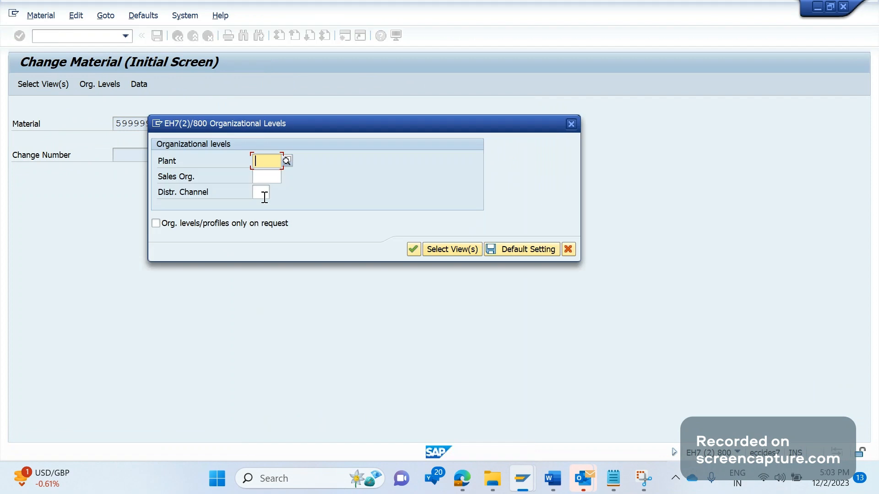
{"action": "type", "text": "WIPT"}
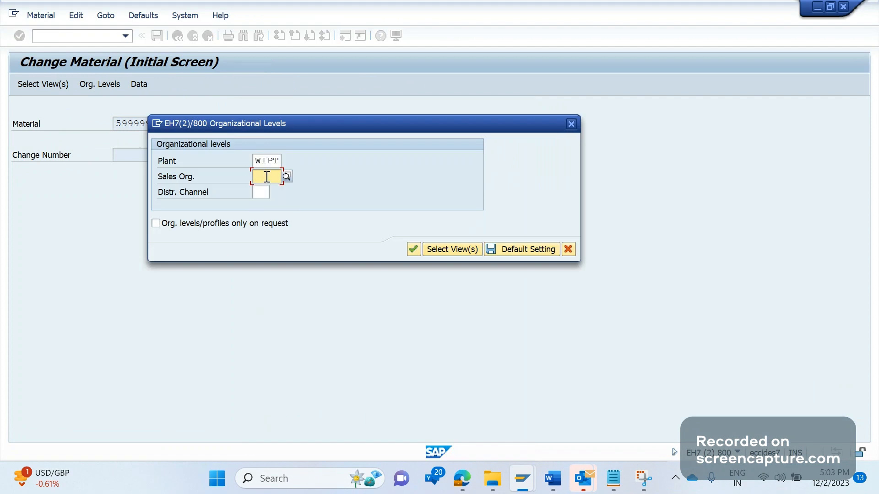
{"action": "type", "text": "WISO"}
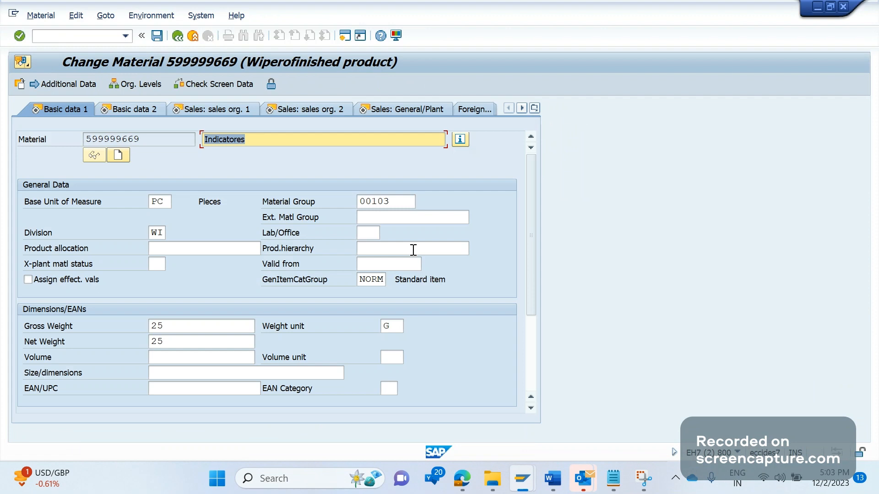
Step: Enter delivering plant WIPT on the Sales: sales org. 1 view; rejected for WISO/WI
{"action": "left_click", "coordinate": [148, 109]}
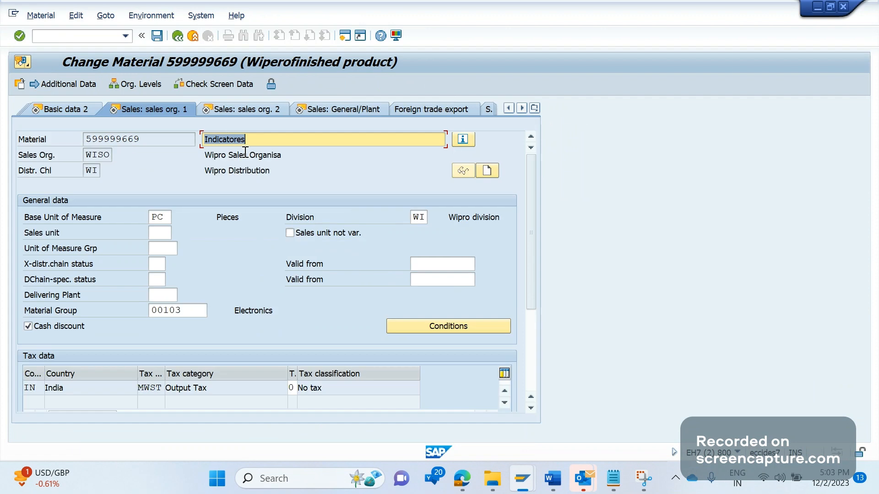
{"action": "mouse_move", "coordinate": [47, 295]}
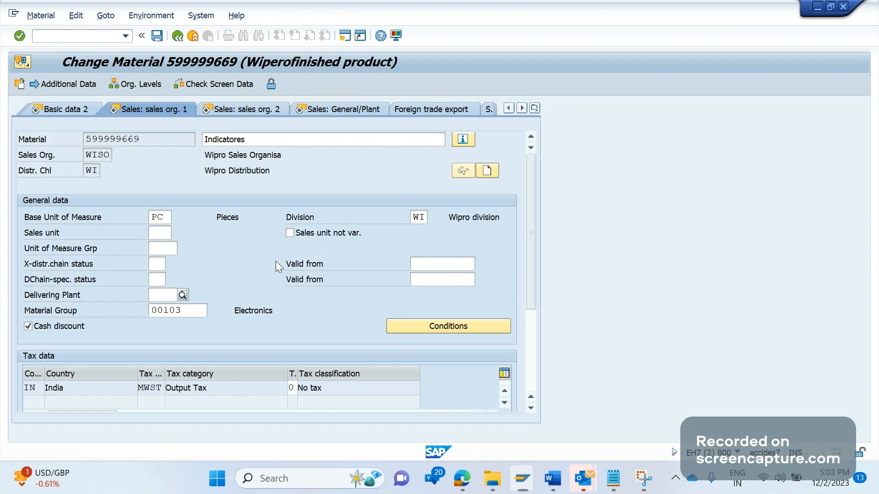
{"action": "type", "text": "WI"}
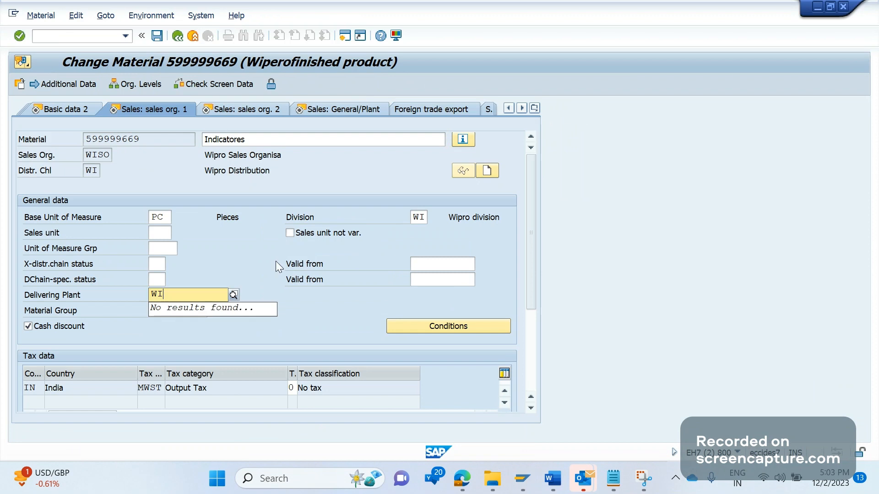
{"action": "type", "text": "PT"}
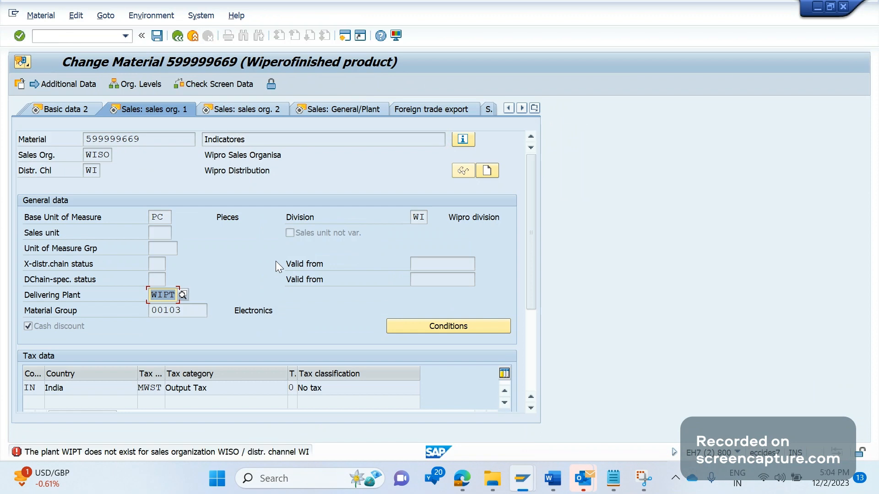
{"action": "mouse_move", "coordinate": [80, 465]}
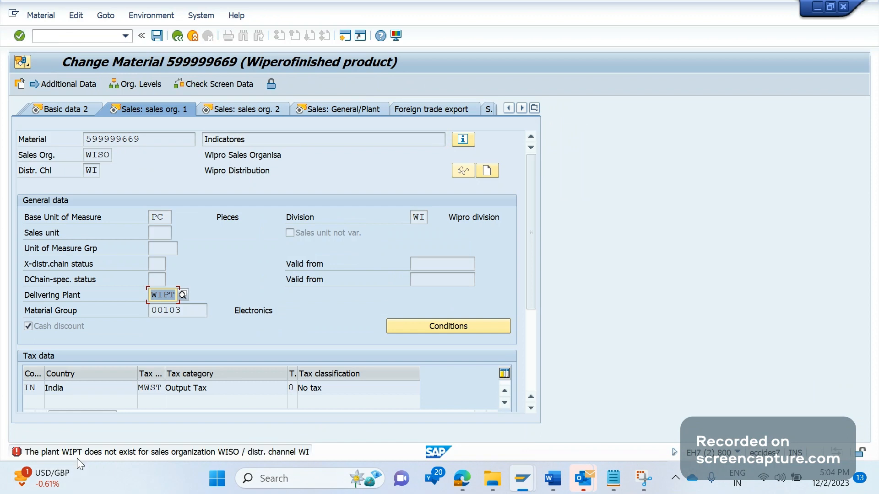
{"action": "mouse_move", "coordinate": [640, 346]}
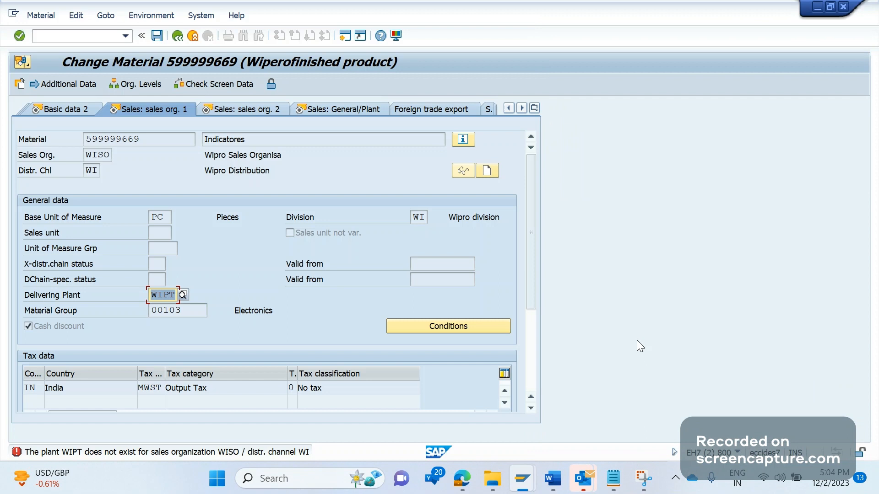
{"action": "mouse_move", "coordinate": [186, 462]}
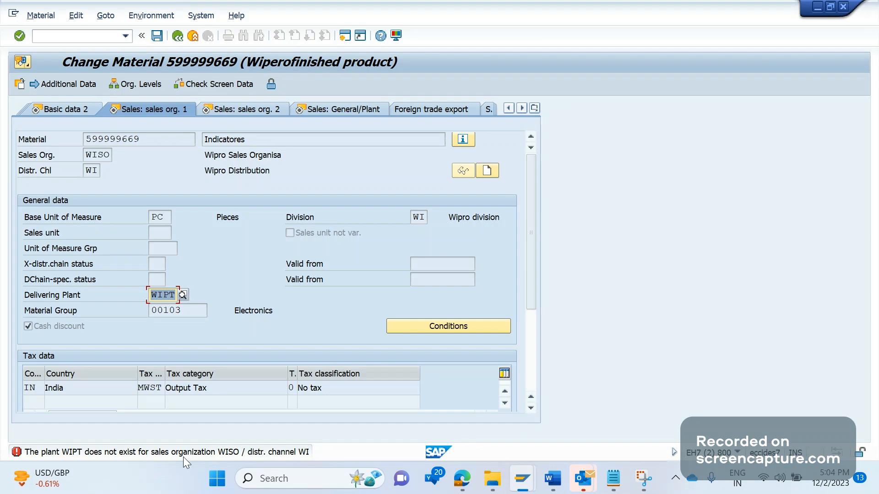
{"action": "mouse_move", "coordinate": [287, 459]}
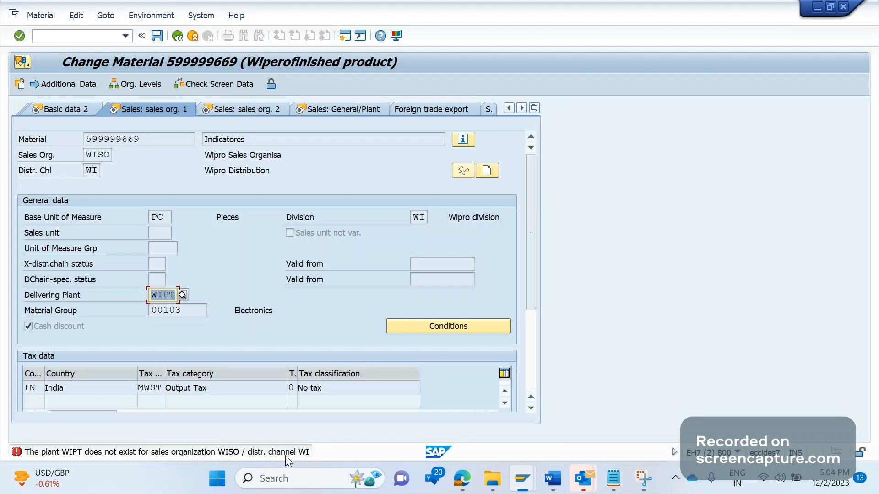
{"action": "mouse_move", "coordinate": [203, 198]}
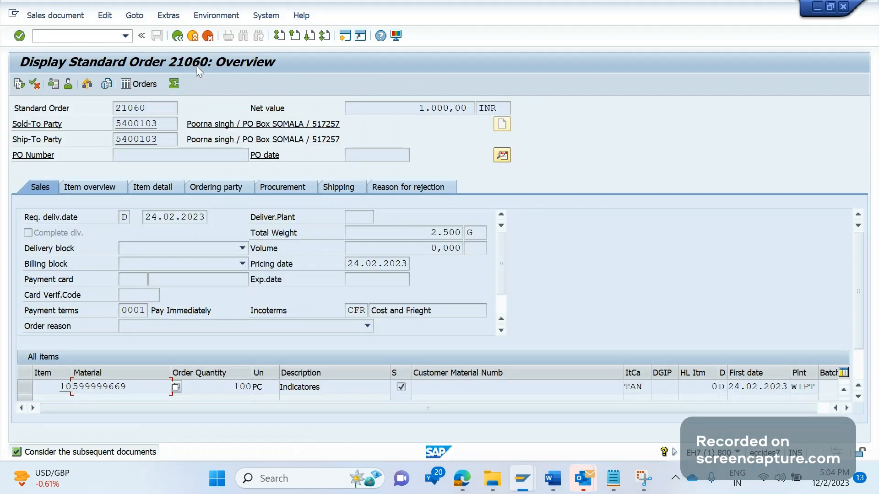
Step: Display sold-to customer 5400103 from the order and open its sales area shipping data for change
{"action": "left_click", "coordinate": [216, 16]}
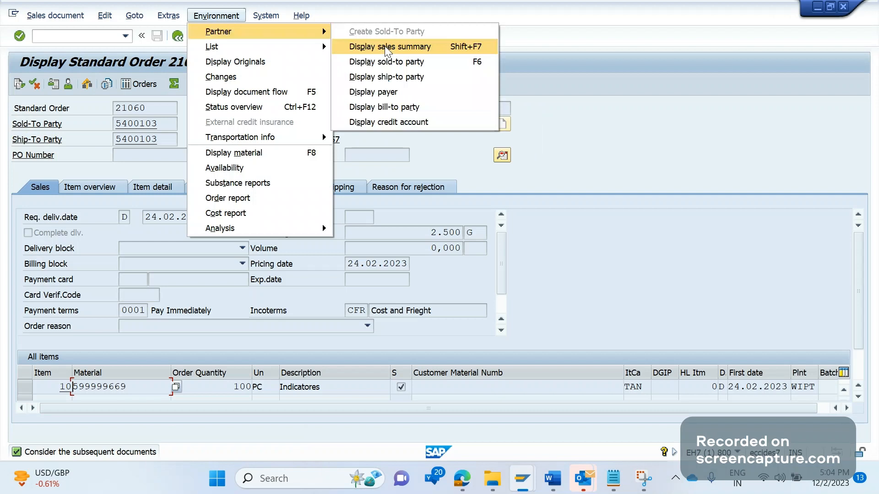
{"action": "left_click", "coordinate": [386, 61]}
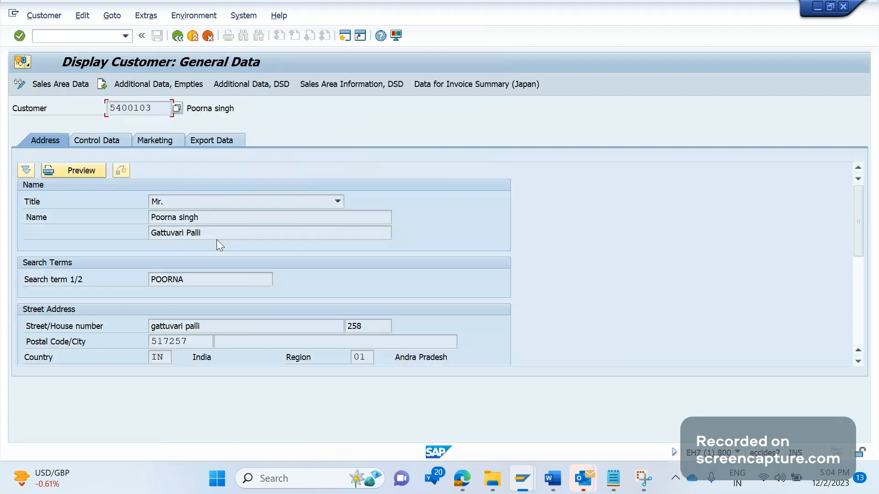
{"action": "mouse_move", "coordinate": [66, 127]}
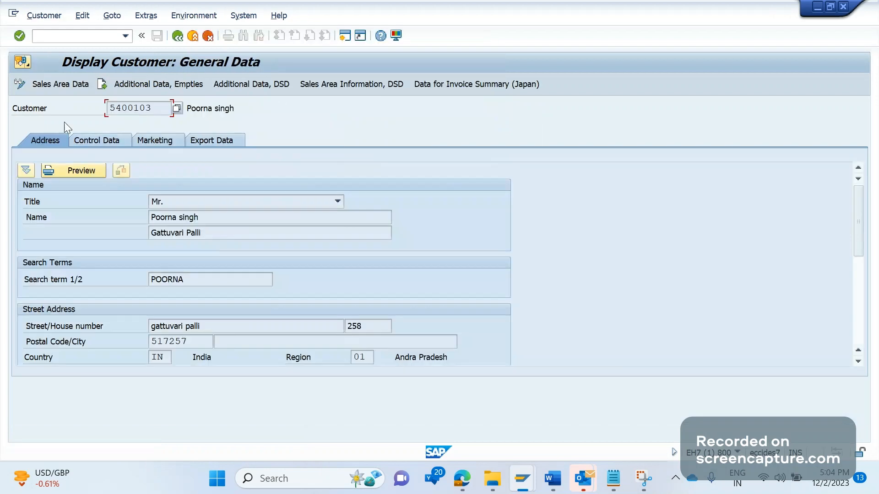
{"action": "left_click", "coordinate": [61, 84]}
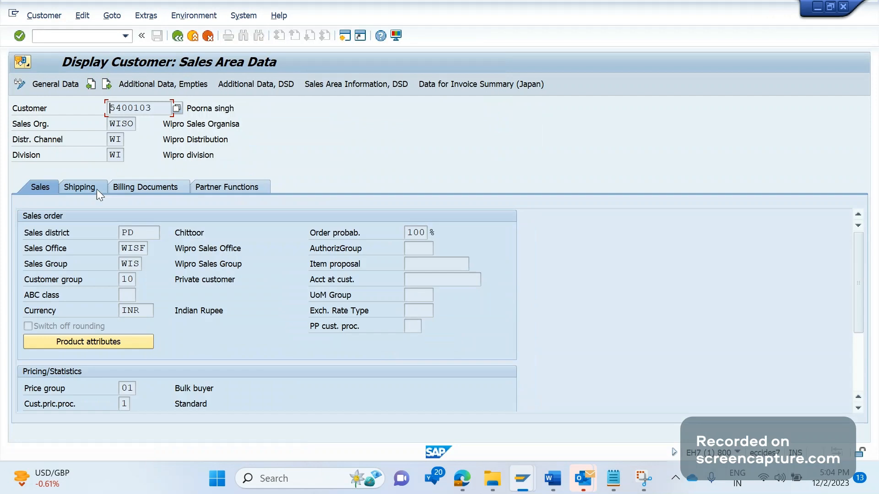
{"action": "left_click", "coordinate": [80, 187]}
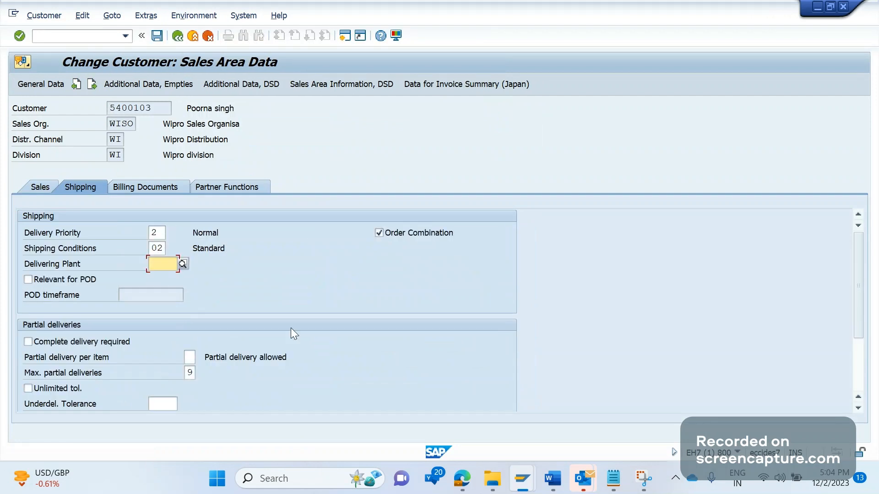
Step: Enter delivering plant WIPT (rejected as missing from TVKWZ) and head to the table display
{"action": "type", "text": "WIPT"}
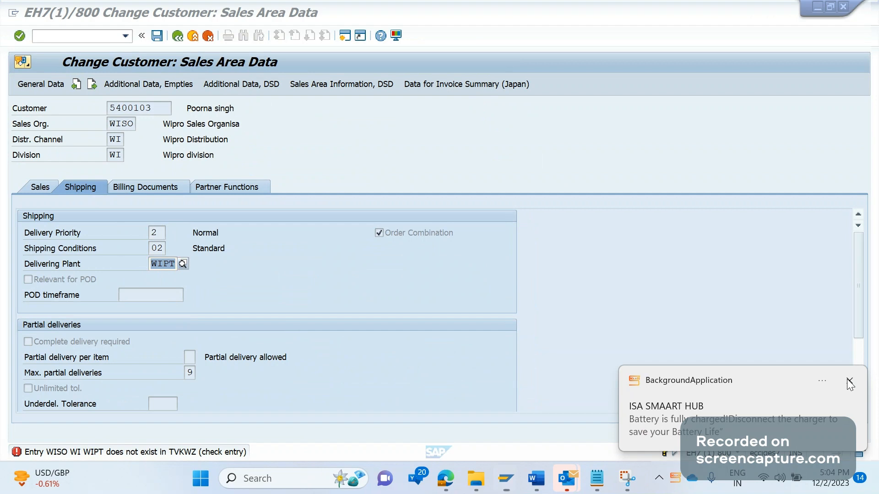
{"action": "left_click", "coordinate": [849, 383]}
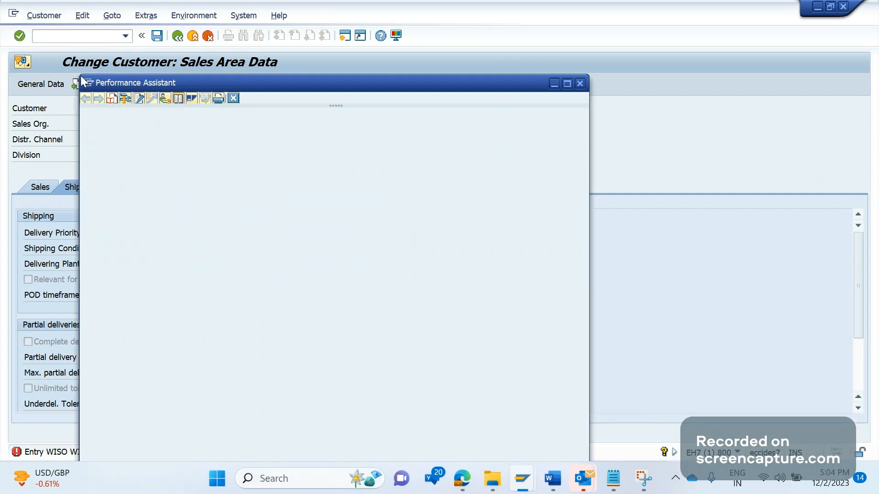
{"action": "left_click", "coordinate": [580, 83]}
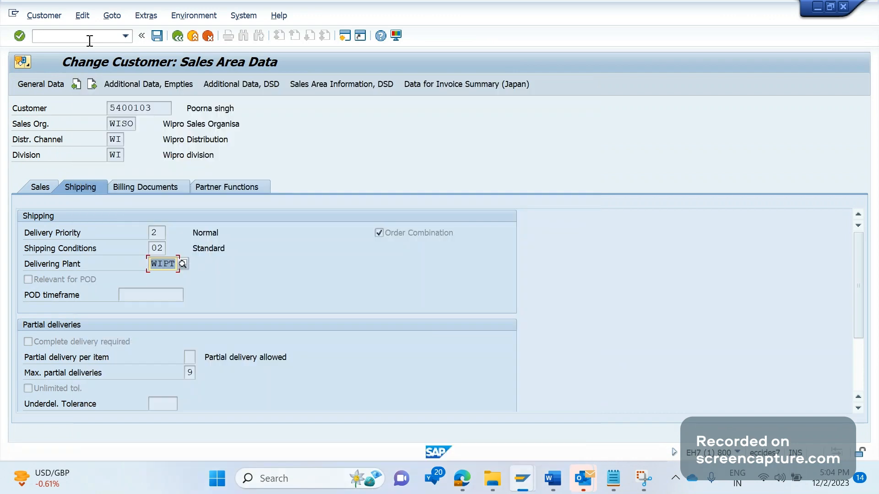
{"action": "type", "text": "/NSE1"}
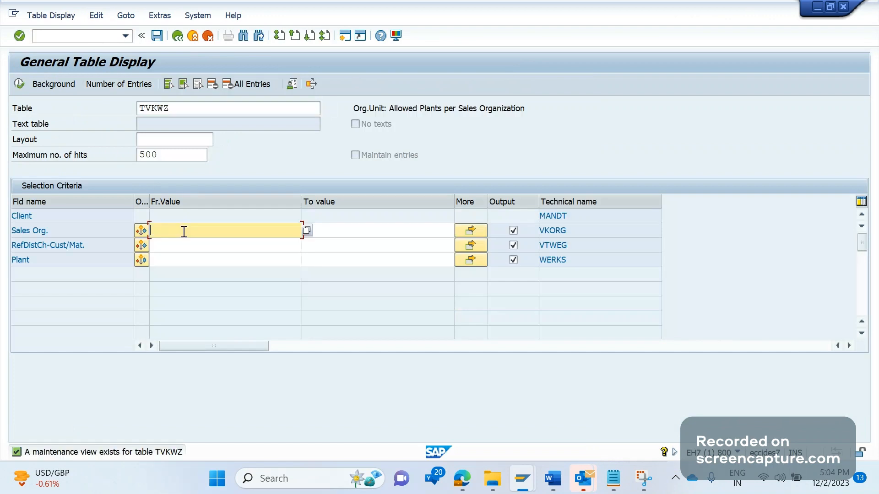
Step: Search table TVKWZ for sales org WISO and channel WI, finding no entries
{"action": "type", "text": "W"}
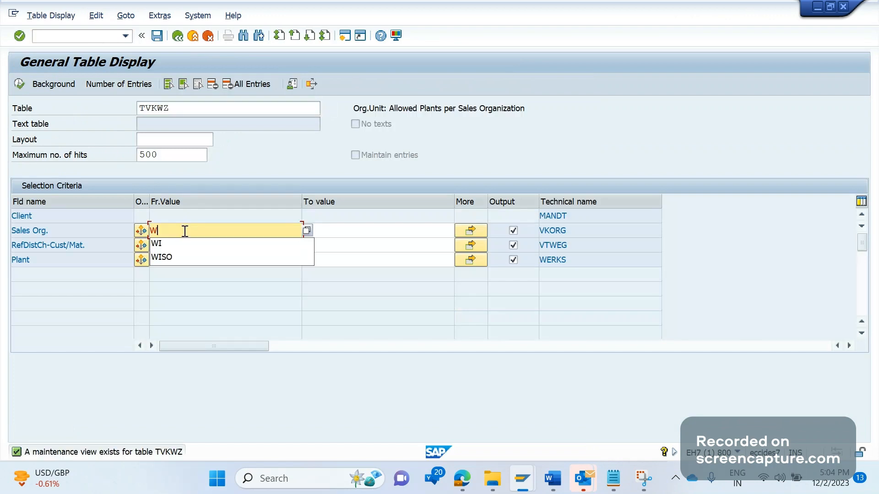
{"action": "left_click", "coordinate": [161, 257]}
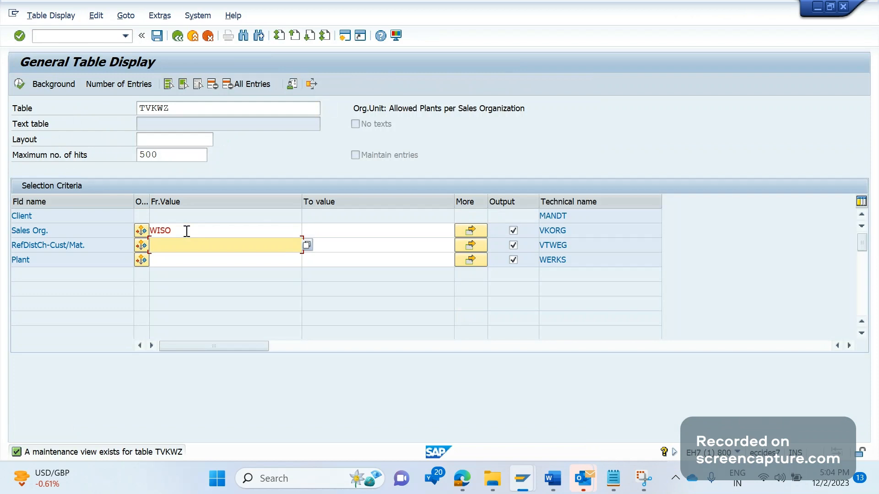
{"action": "type", "text": "WI"}
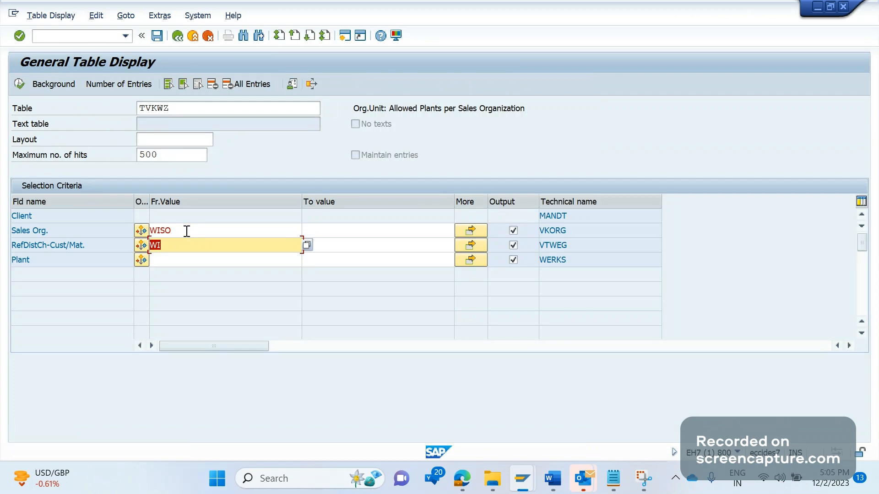
{"action": "left_click", "coordinate": [177, 36]}
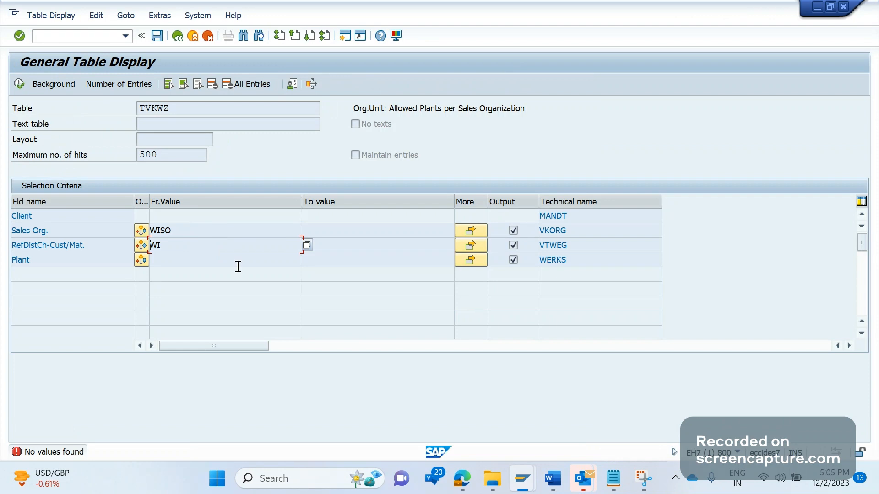
{"action": "left_click", "coordinate": [224, 259]}
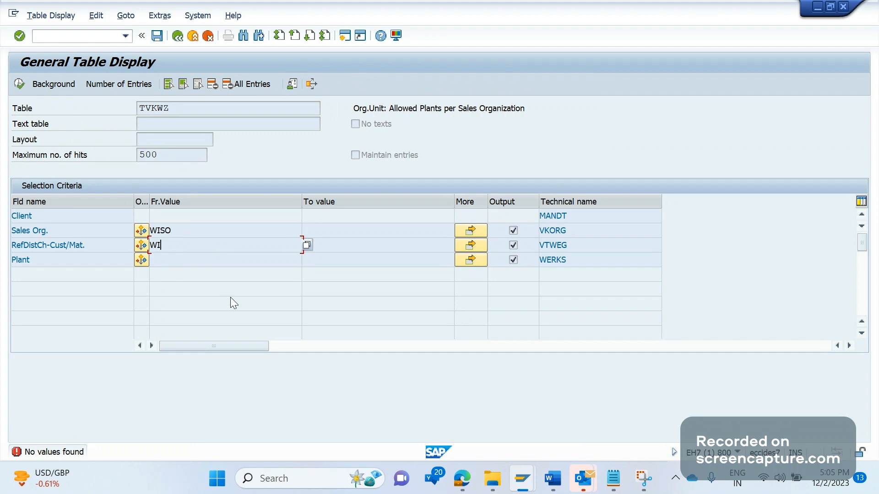
Step: Start customizing transaction SPRO in a new session via /oSPRO
{"action": "left_click", "coordinate": [75, 35]}
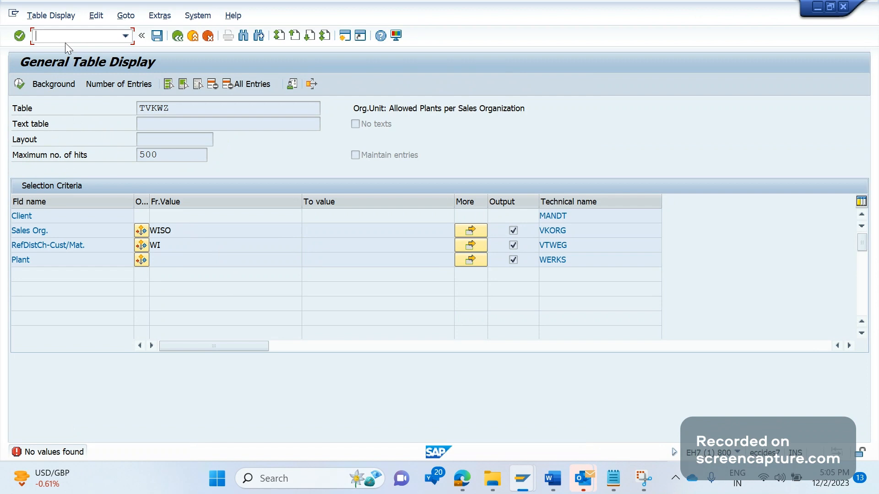
{"action": "type", "text": "/os"}
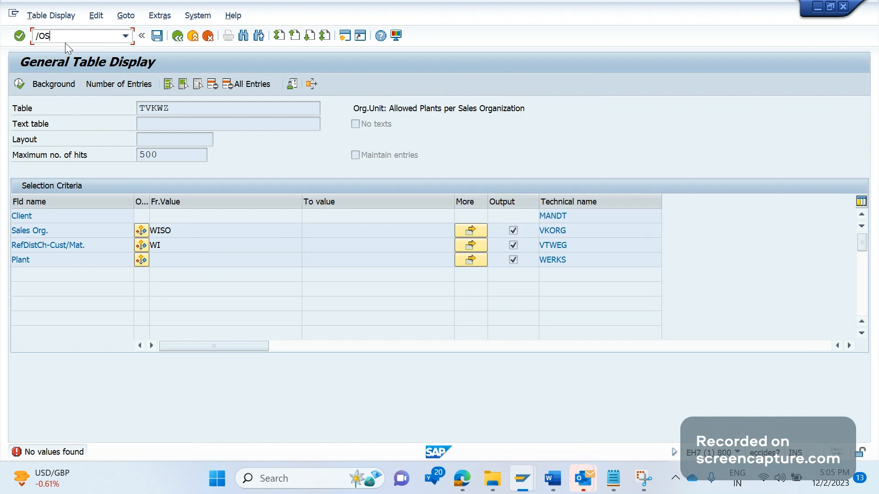
{"action": "type", "text": "PRO"}
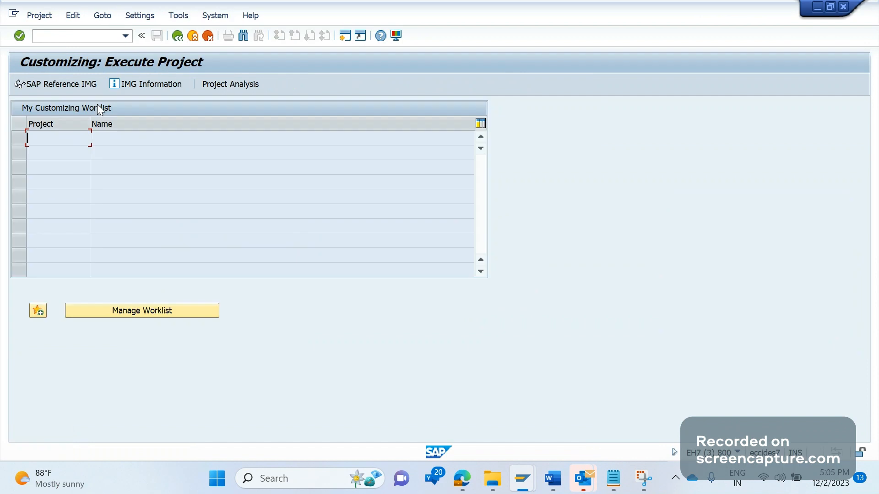
Step: In the SAP Reference IMG, expand Enterprise Structure > Assignment > Sales and Distribution
{"action": "left_click", "coordinate": [56, 83]}
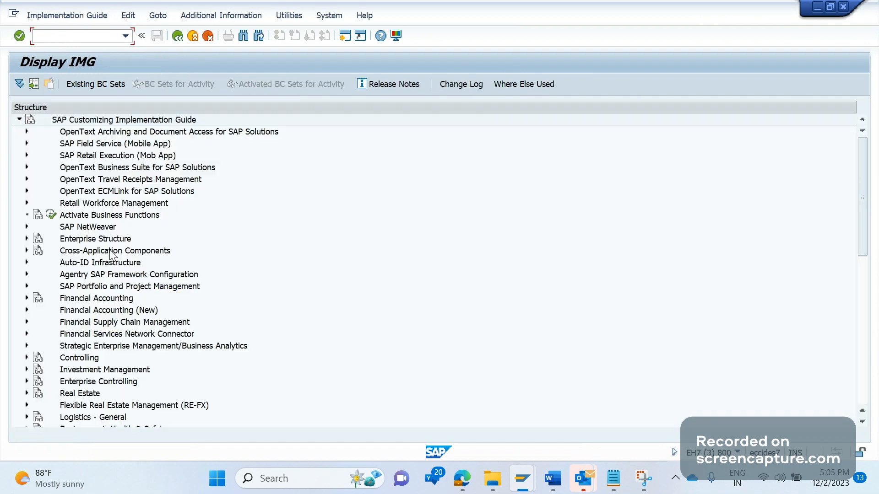
{"action": "mouse_move", "coordinate": [184, 302]}
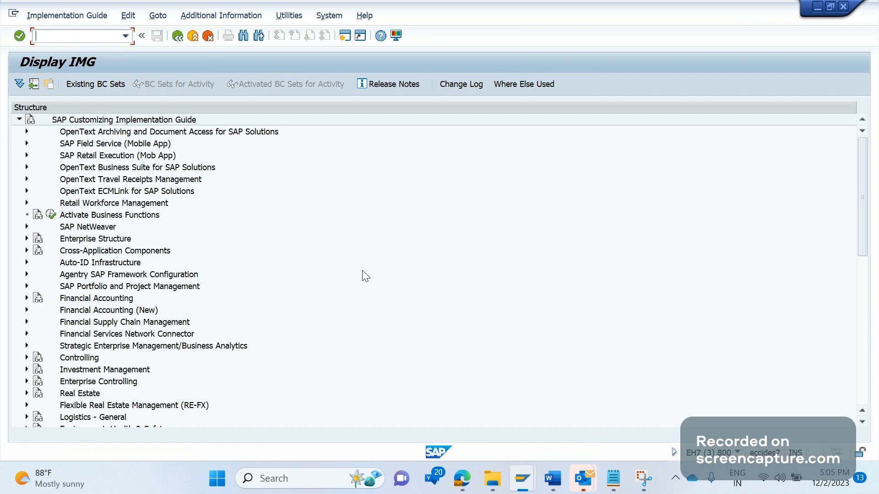
{"action": "mouse_move", "coordinate": [342, 279]}
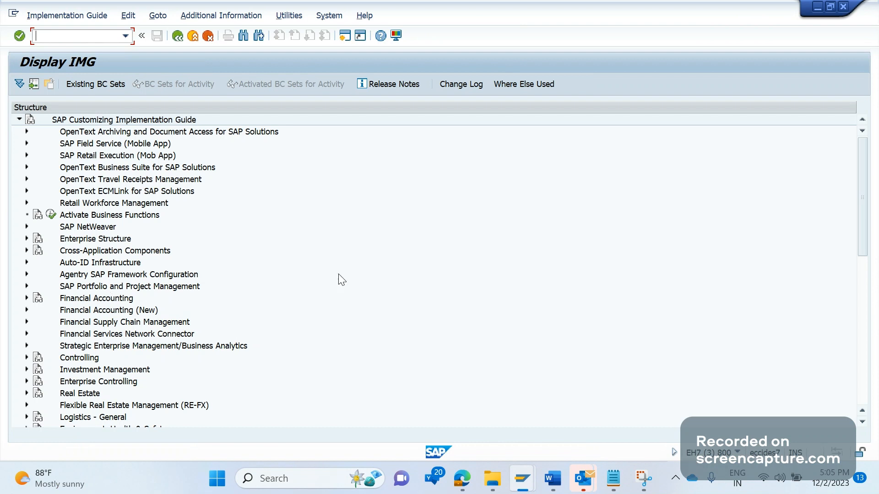
{"action": "mouse_move", "coordinate": [106, 268]}
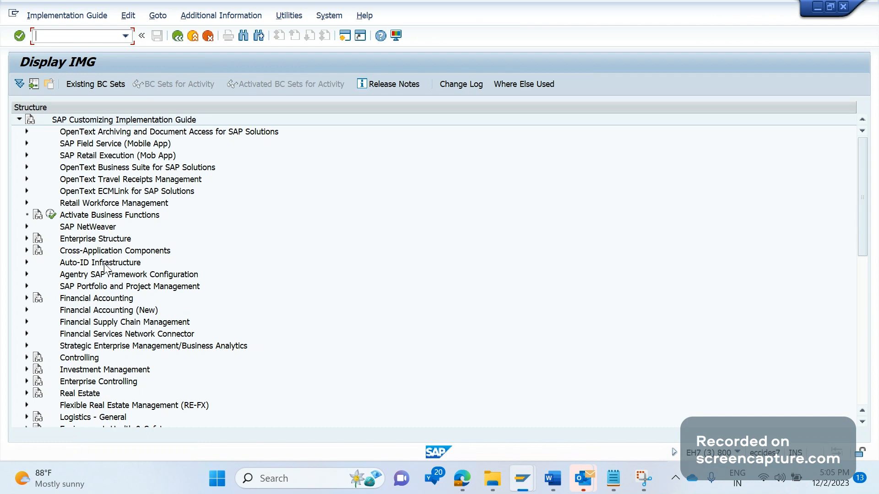
{"action": "left_click", "coordinate": [26, 239]}
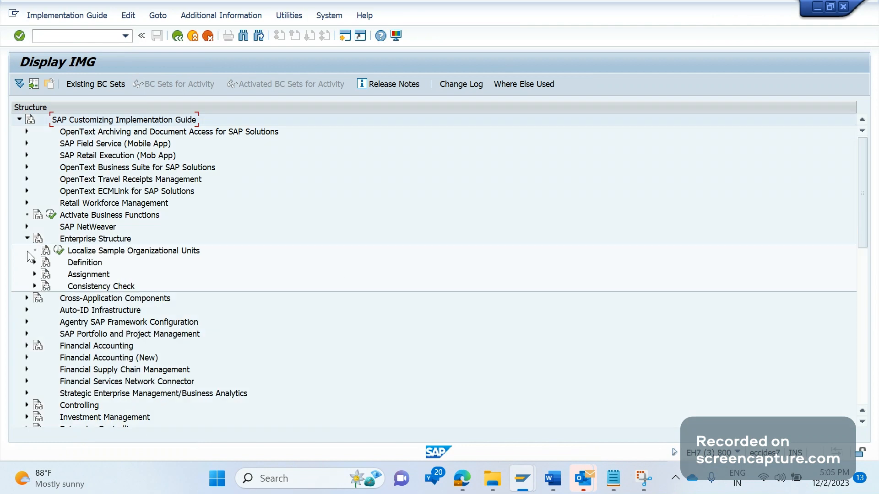
{"action": "left_click", "coordinate": [33, 274]}
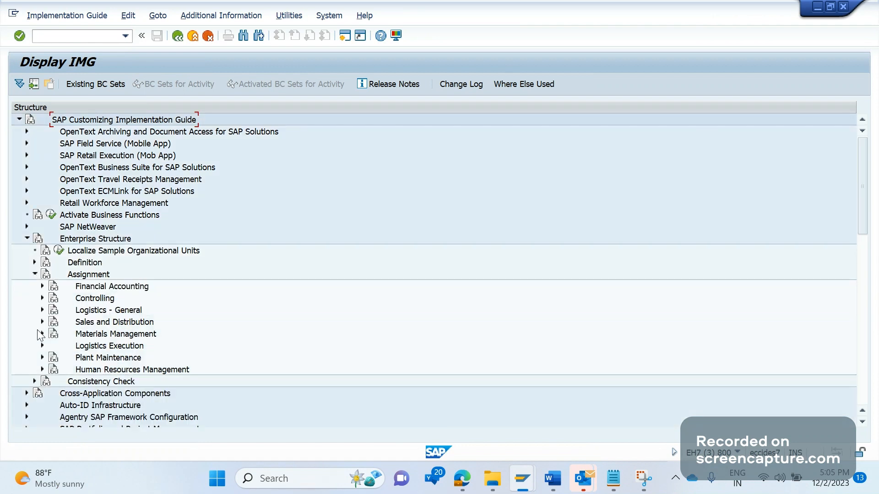
{"action": "left_click", "coordinate": [42, 321]}
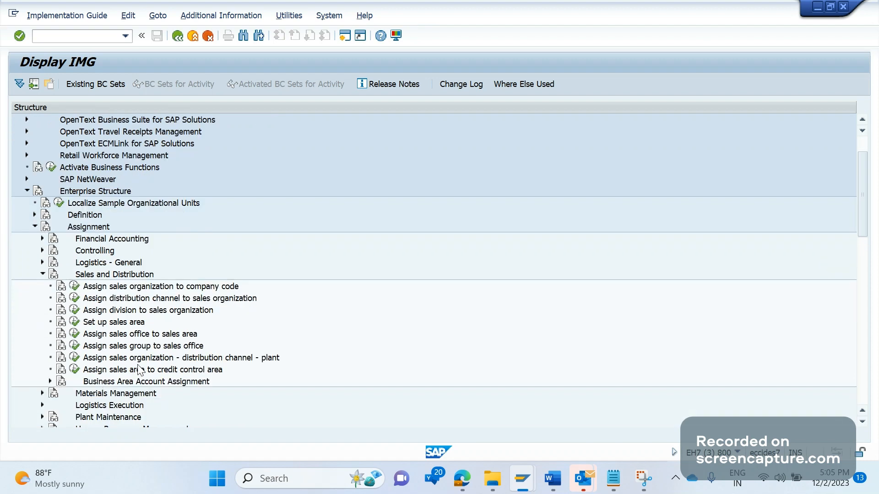
{"action": "mouse_move", "coordinate": [209, 363]}
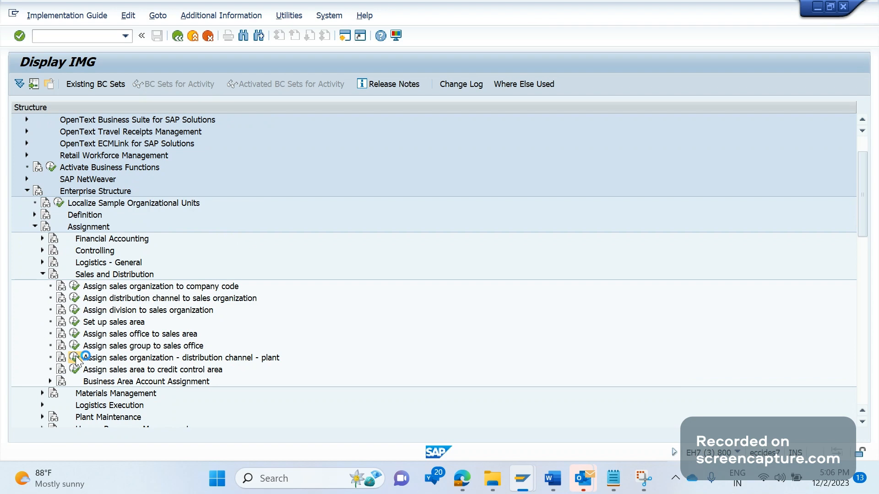
{"action": "mouse_move", "coordinate": [461, 478]}
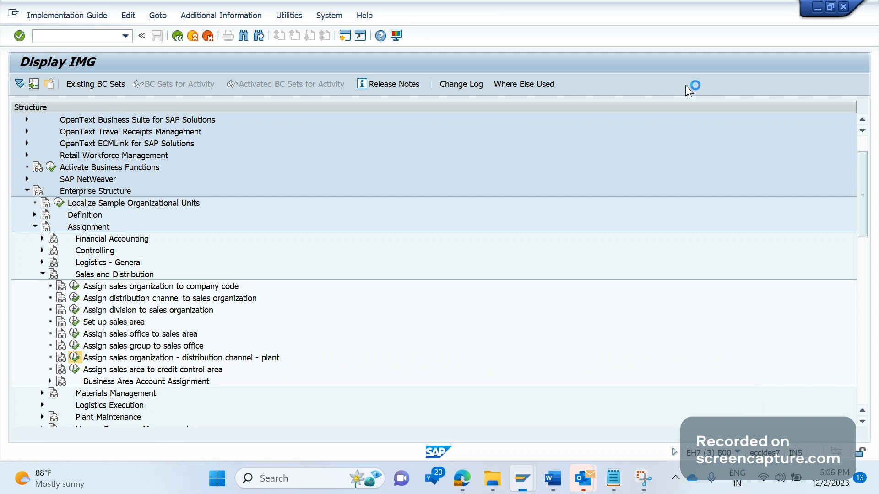
{"action": "mouse_move", "coordinate": [685, 133]}
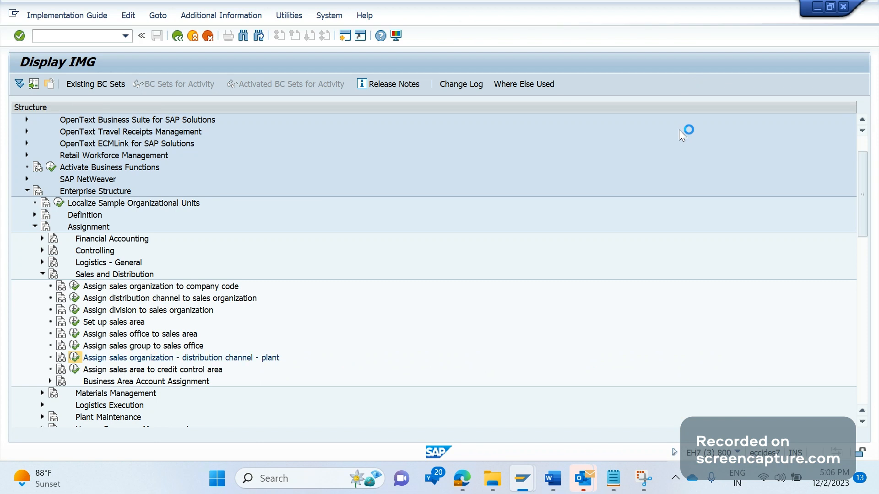
Step: Add a new entry assigning sales org WISO, channel WI to plant WIPT
{"action": "double_click", "coordinate": [179, 358]}
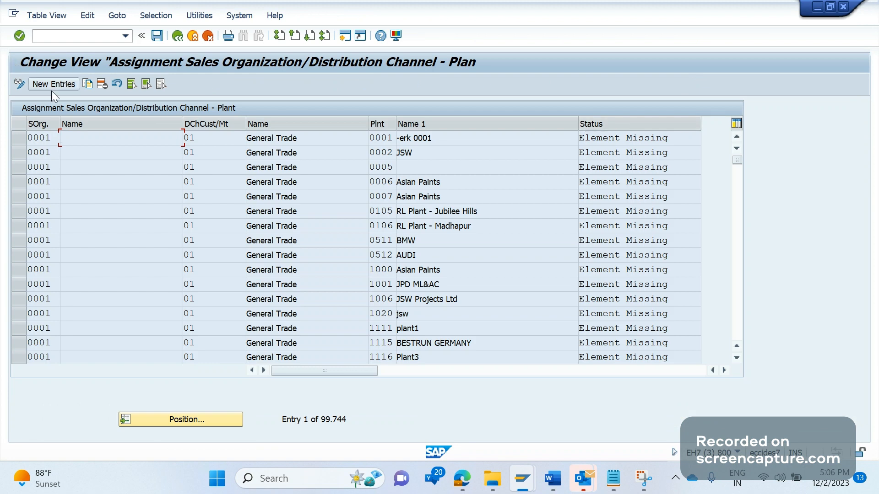
{"action": "left_click", "coordinate": [53, 84]}
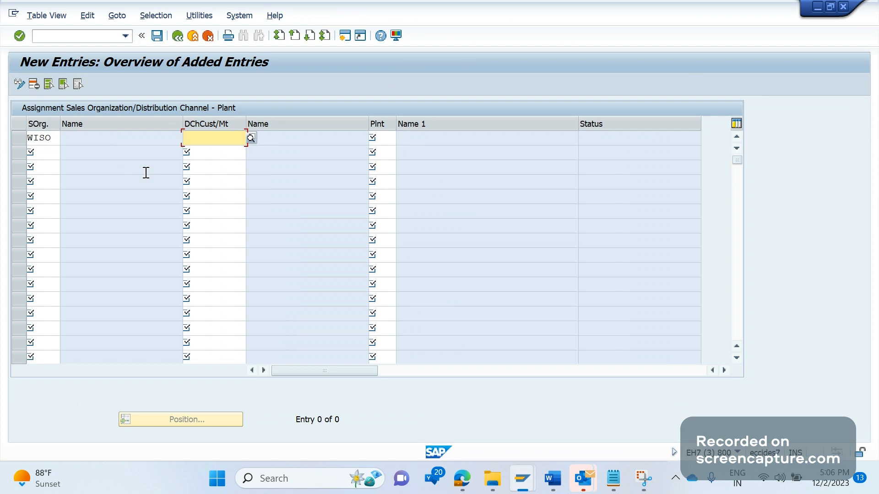
{"action": "type", "text": "WI"}
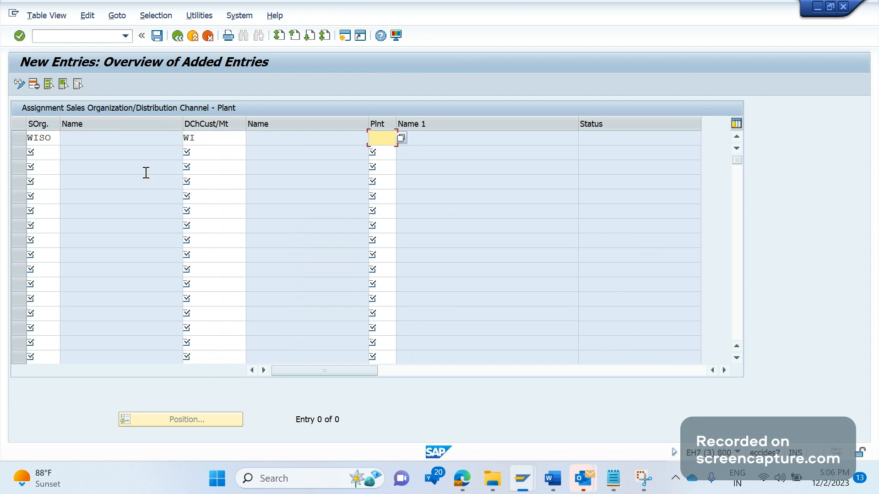
{"action": "type", "text": "WI"}
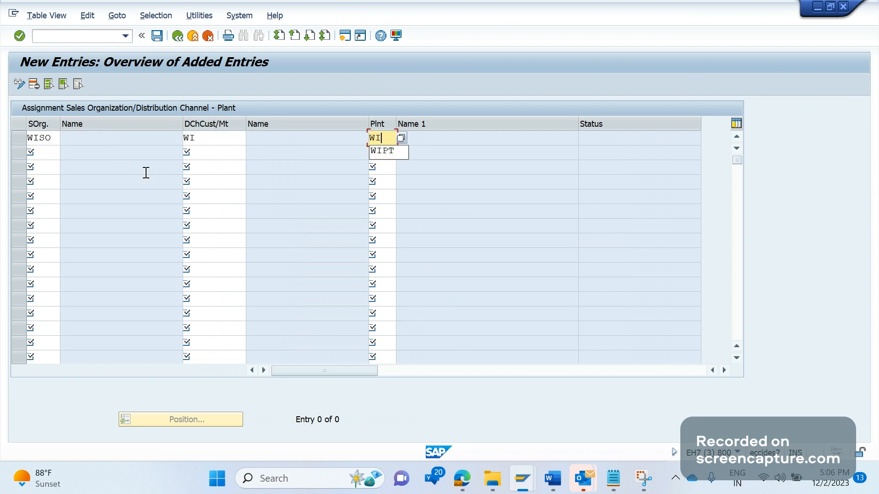
{"action": "left_click", "coordinate": [382, 151]}
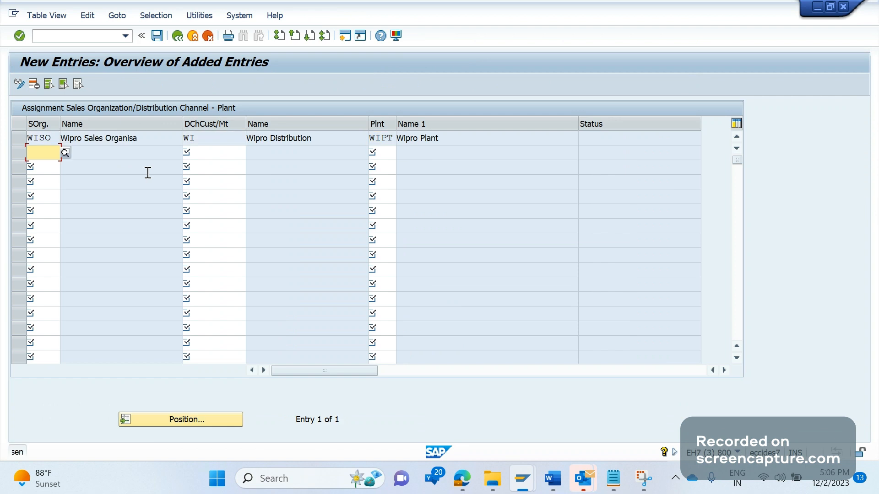
Step: Save the plant assignment under a customizing request
{"action": "left_click", "coordinate": [42, 152]}
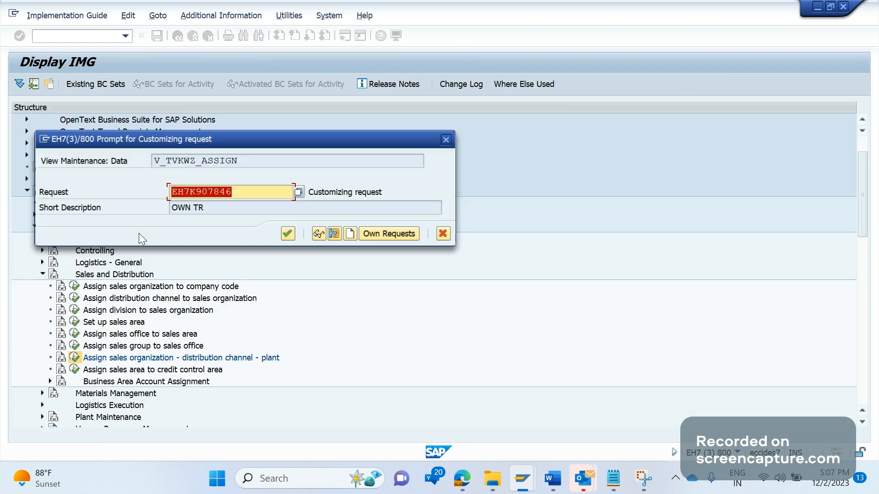
{"action": "left_click", "coordinate": [240, 192]}
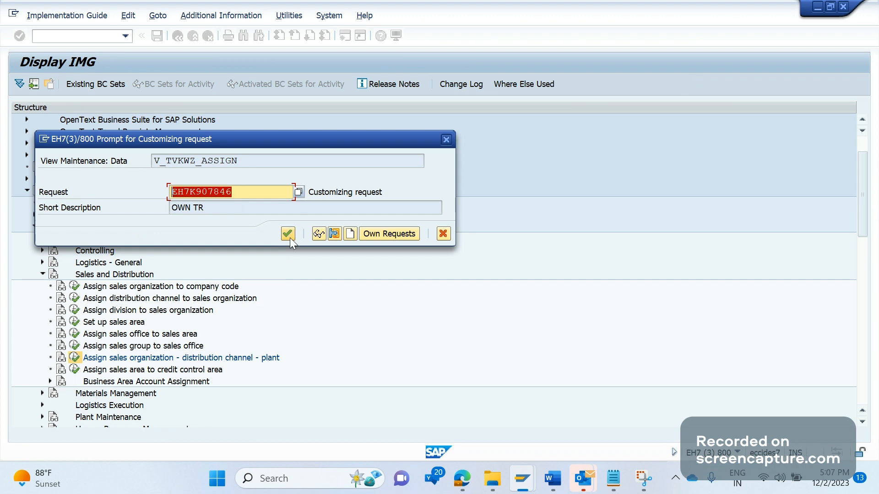
{"action": "left_click", "coordinate": [287, 233]}
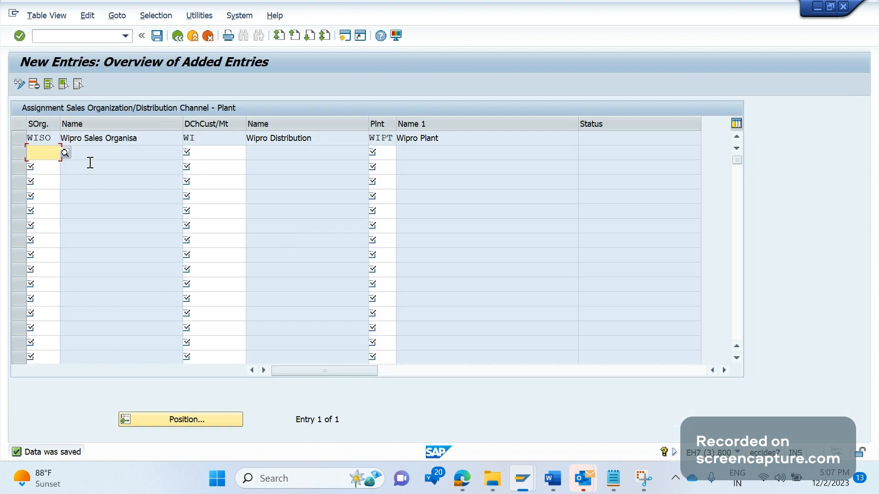
{"action": "mouse_move", "coordinate": [521, 477]}
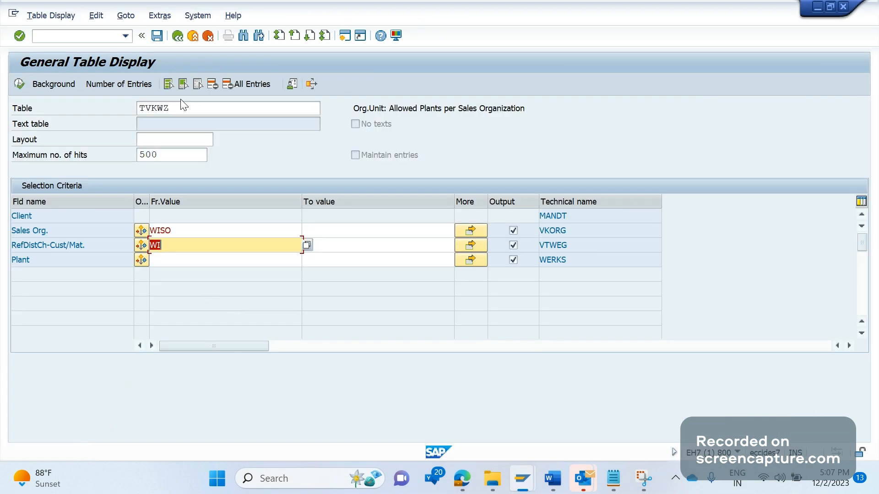
Step: Rerun the TVKWZ search so the WISO / WI / WIPT entry is listed, then start a new transaction with /N
{"action": "left_click", "coordinate": [19, 84]}
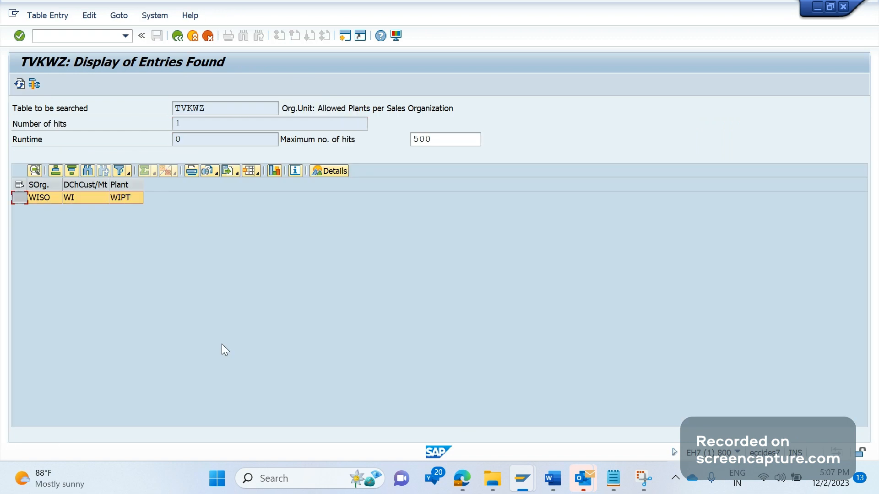
{"action": "mouse_move", "coordinate": [520, 478]}
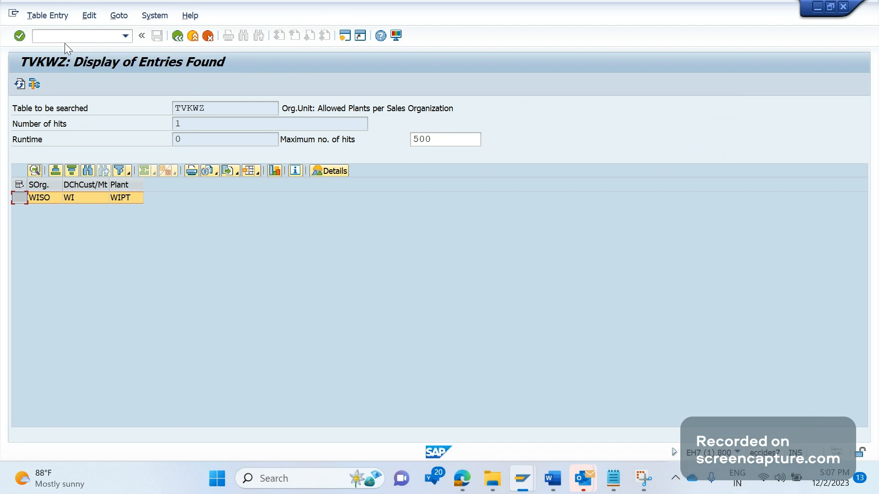
{"action": "type", "text": "/N"}
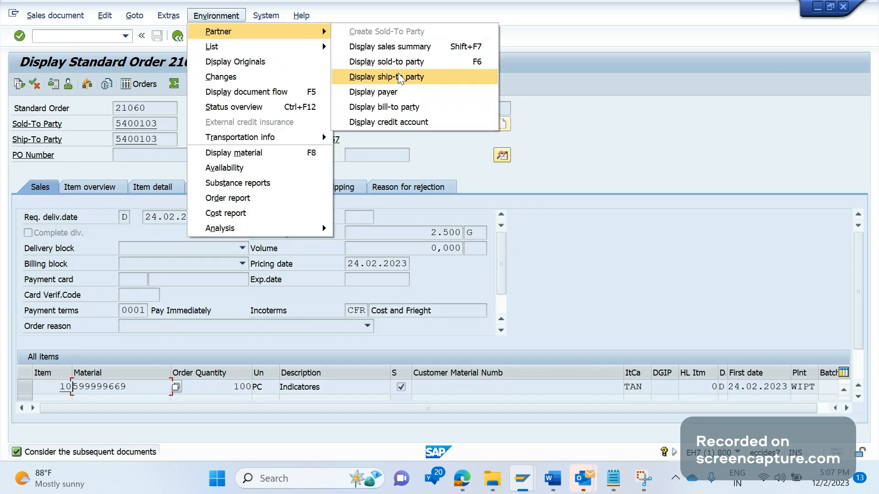
Step: Check the customer's Shipping tab shows delivering plant WIPT, then bring up sales order 21060
{"action": "left_click", "coordinate": [385, 77]}
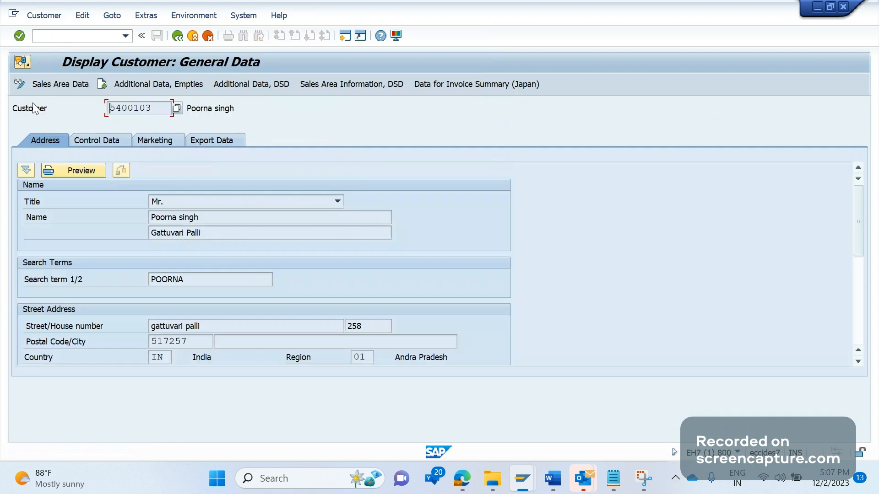
{"action": "left_click", "coordinate": [60, 84]}
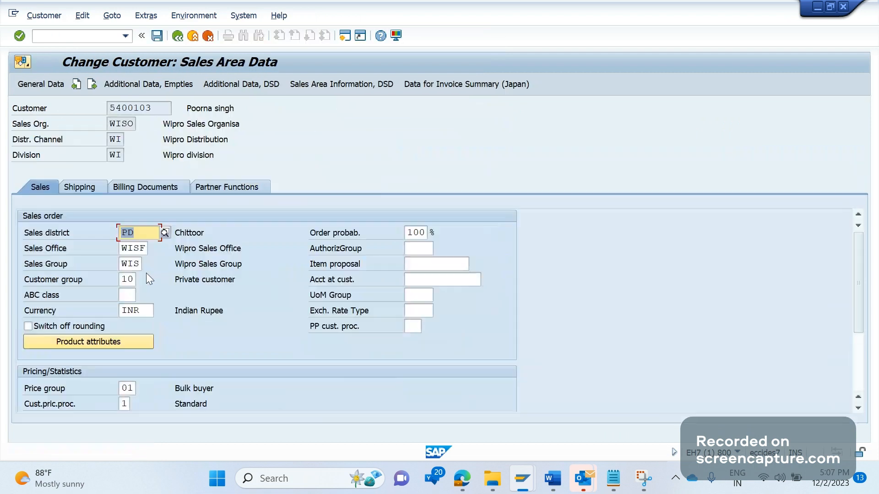
{"action": "left_click", "coordinate": [80, 187]}
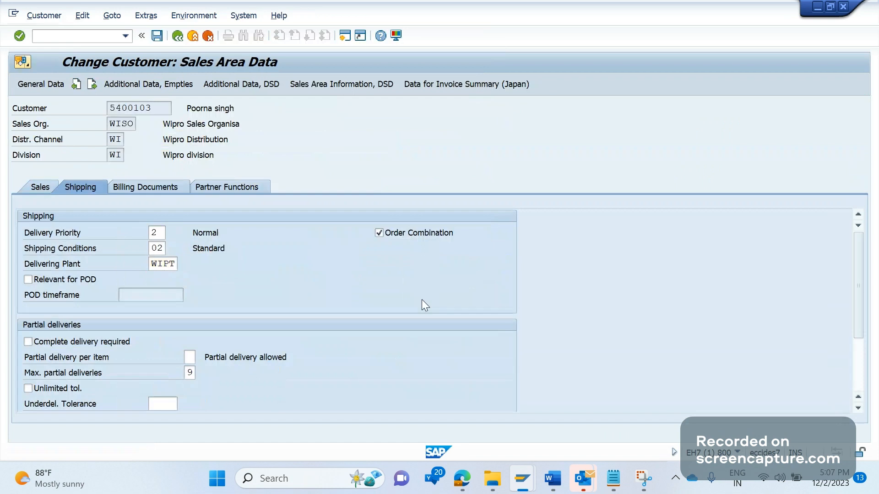
{"action": "left_click", "coordinate": [156, 233]}
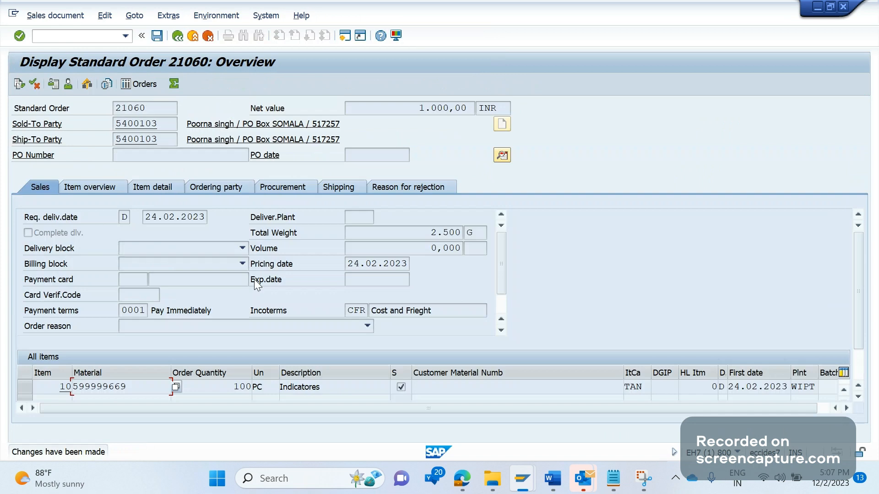
{"action": "mouse_move", "coordinate": [520, 478]}
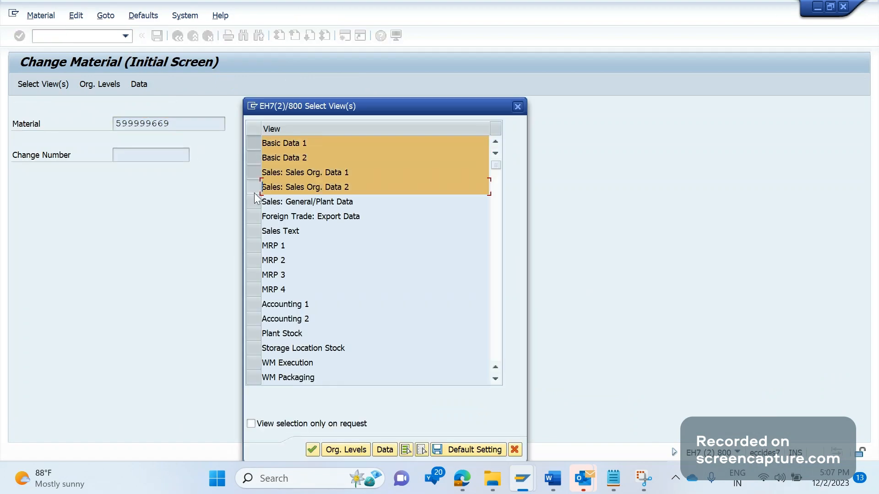
Step: Enter the sales views for plant WIPT, sales org WISO and distribution channel WI
{"action": "left_click", "coordinate": [345, 450]}
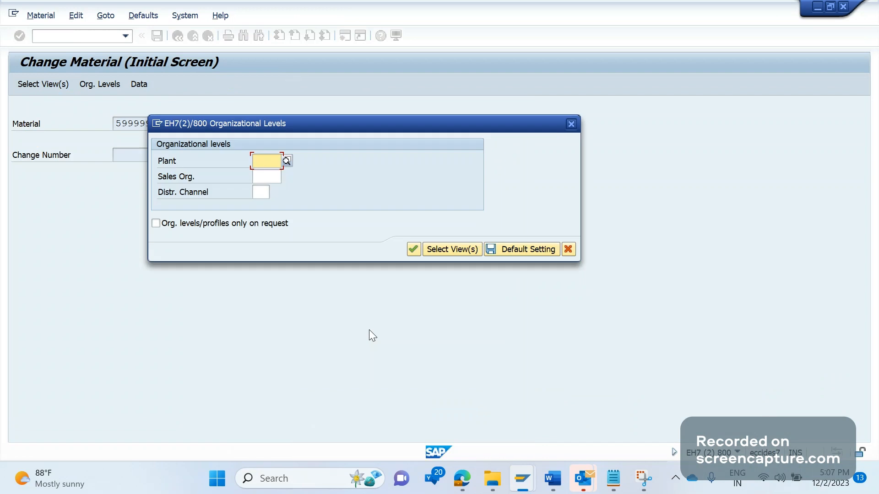
{"action": "type", "text": "WIPT"}
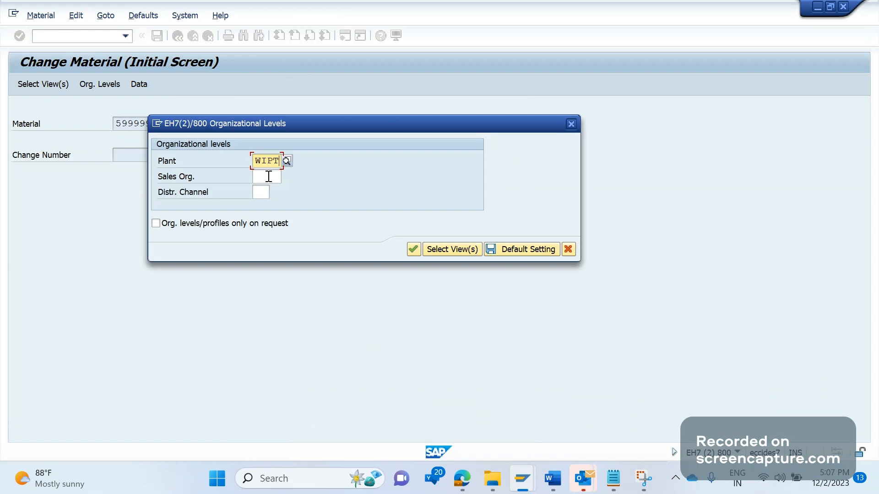
{"action": "type", "text": "WISO"}
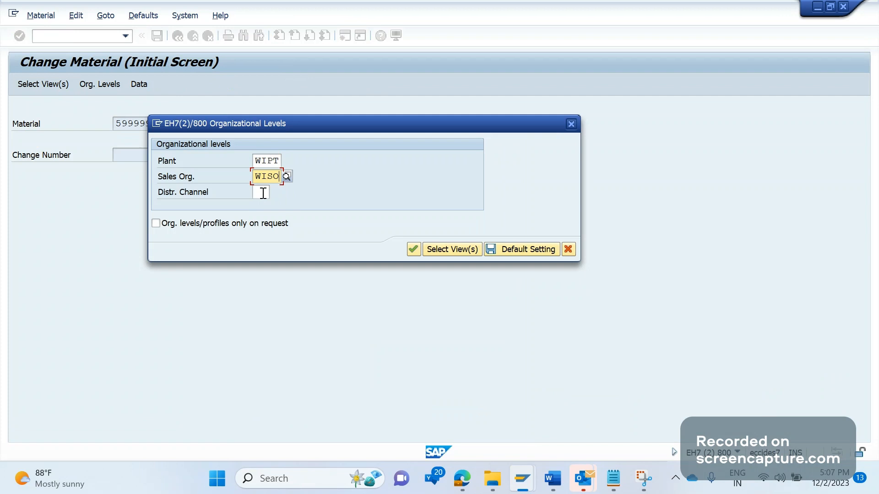
{"action": "type", "text": "WI"}
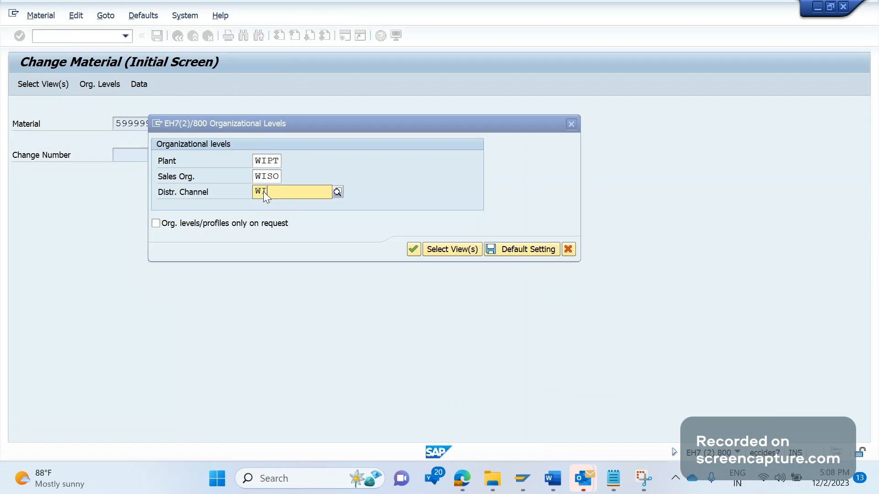
{"action": "left_click", "coordinate": [413, 249]}
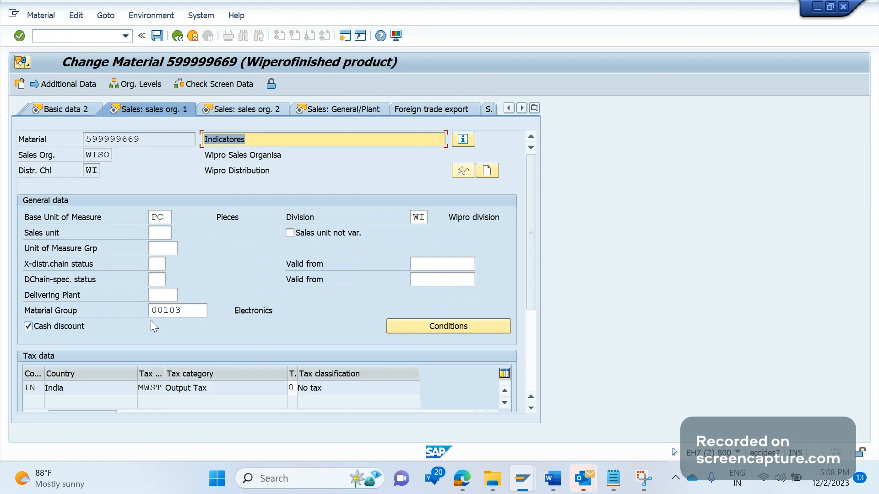
Step: Set Delivering Plant WIPT on Sales: sales org. 1 and save material 599999669
{"action": "type", "text": "WIPT"}
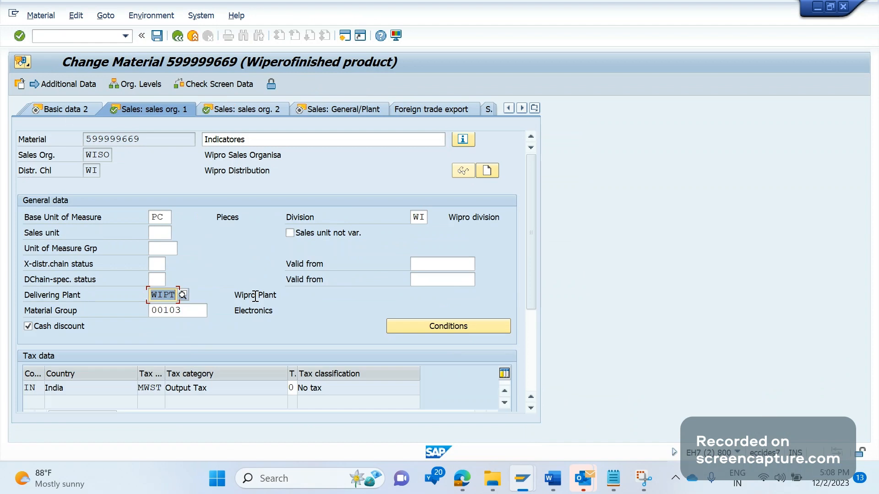
{"action": "left_click", "coordinate": [177, 36]}
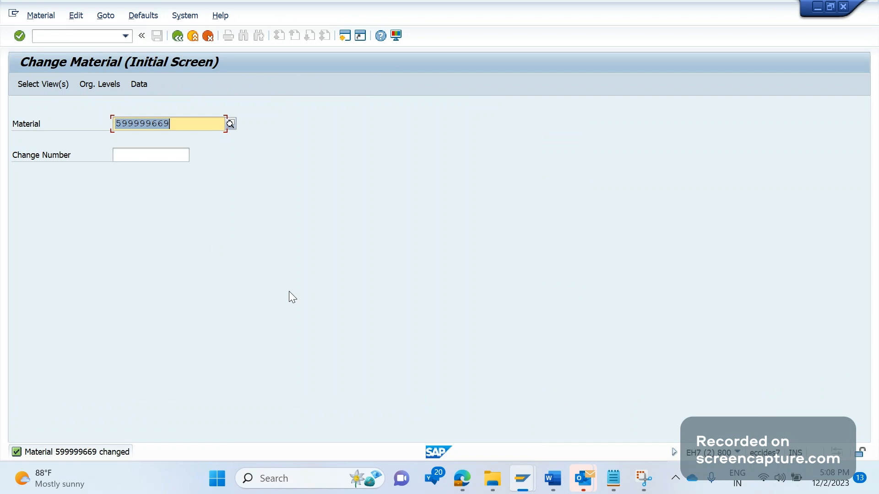
{"action": "mouse_move", "coordinate": [347, 296]}
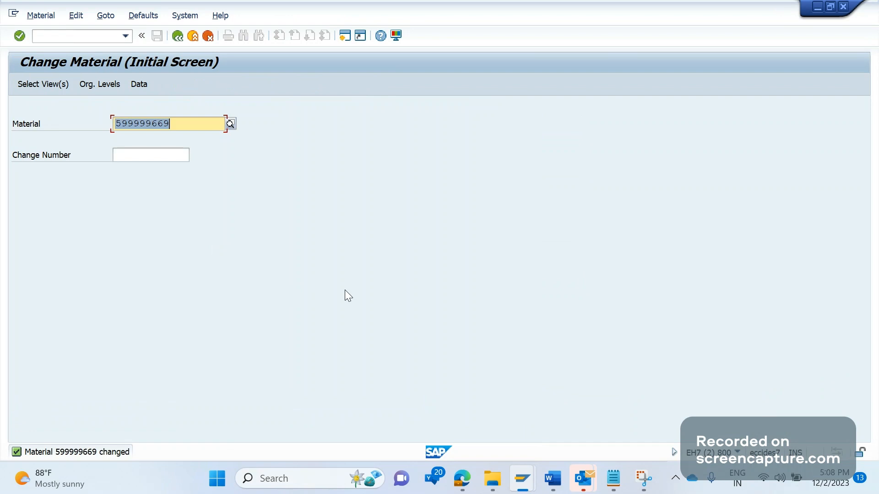
{"action": "mouse_move", "coordinate": [551, 478]}
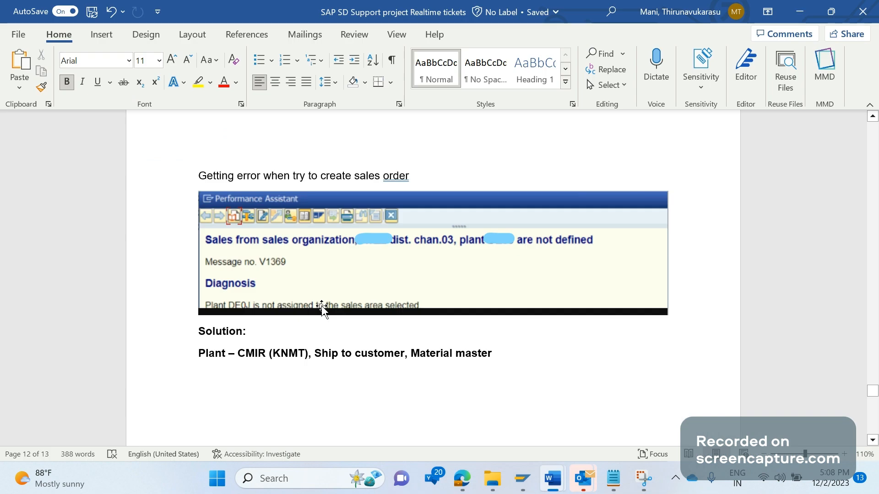
{"action": "mouse_move", "coordinate": [269, 300]}
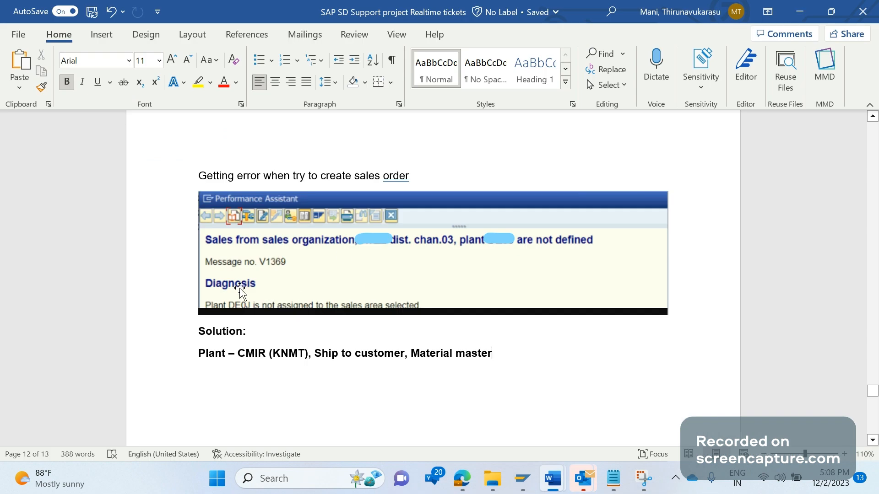
{"action": "mouse_move", "coordinate": [313, 261]}
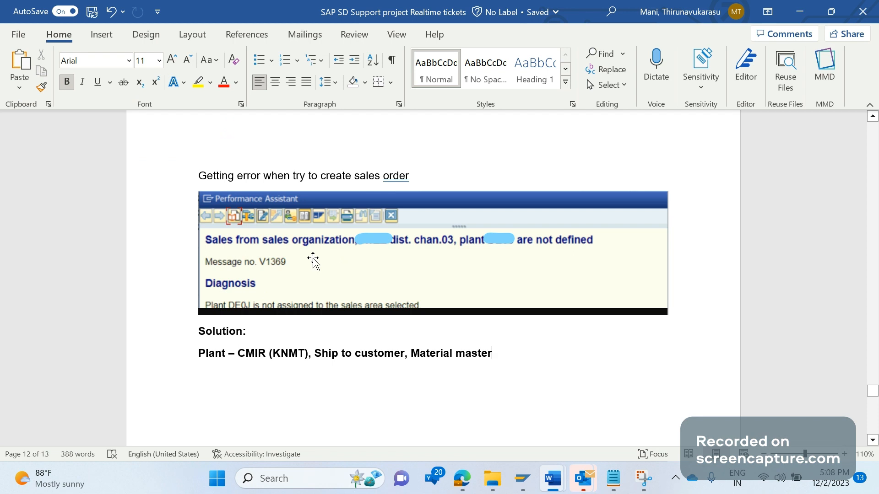
{"action": "mouse_move", "coordinate": [482, 286]}
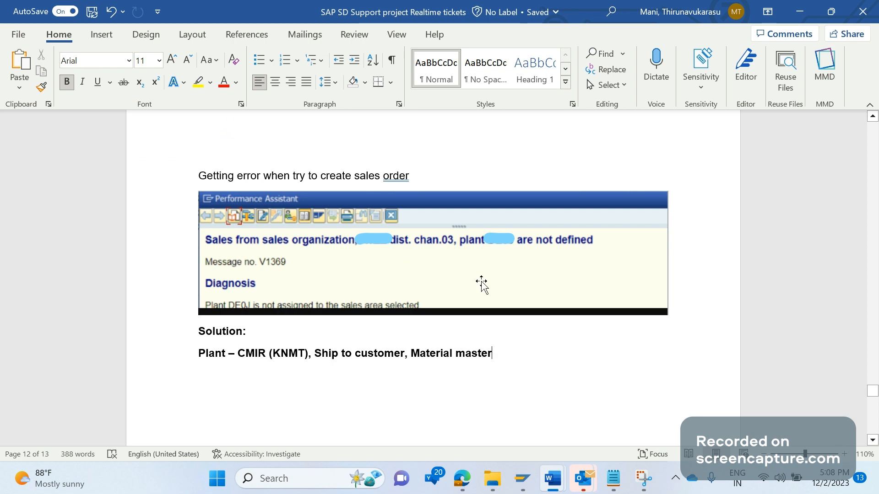
{"action": "mouse_move", "coordinate": [434, 256]}
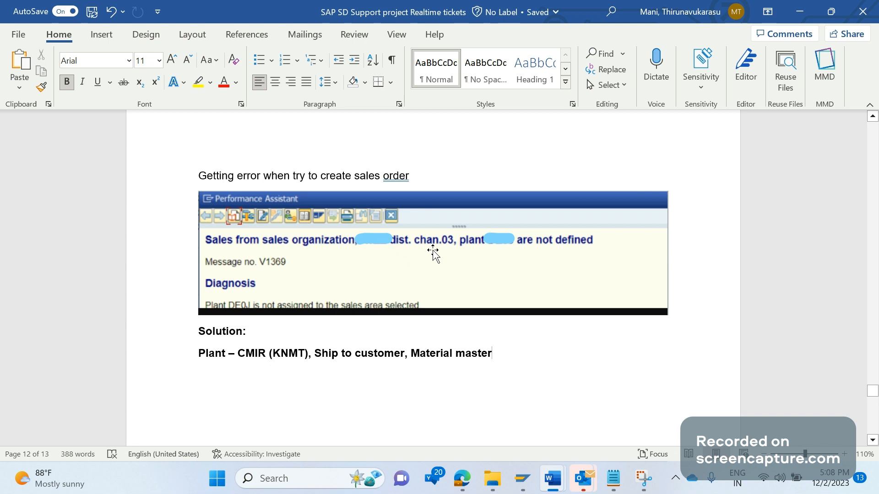
{"action": "mouse_move", "coordinate": [520, 469]}
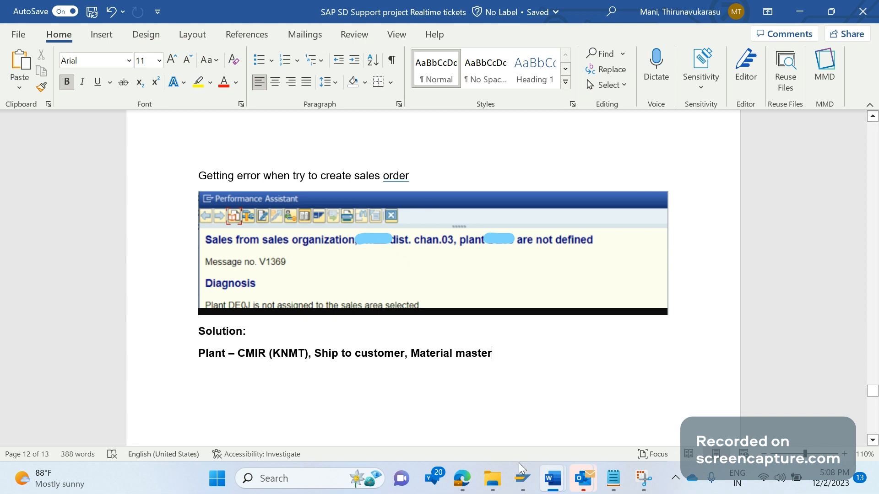
{"action": "mouse_move", "coordinate": [521, 478]}
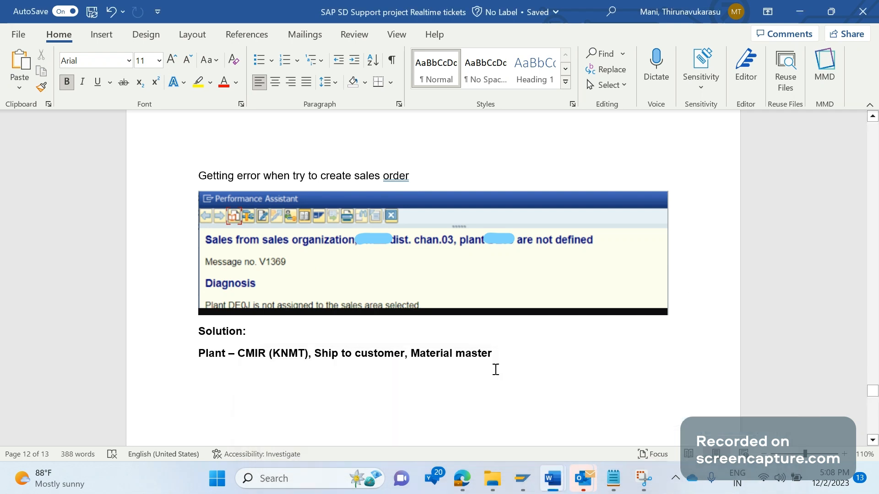
Step: Add a new line 'Table is TVK' under the 'Material master' solution text
{"action": "left_click", "coordinate": [492, 353]}
{"action": "type", "text": "Table"}
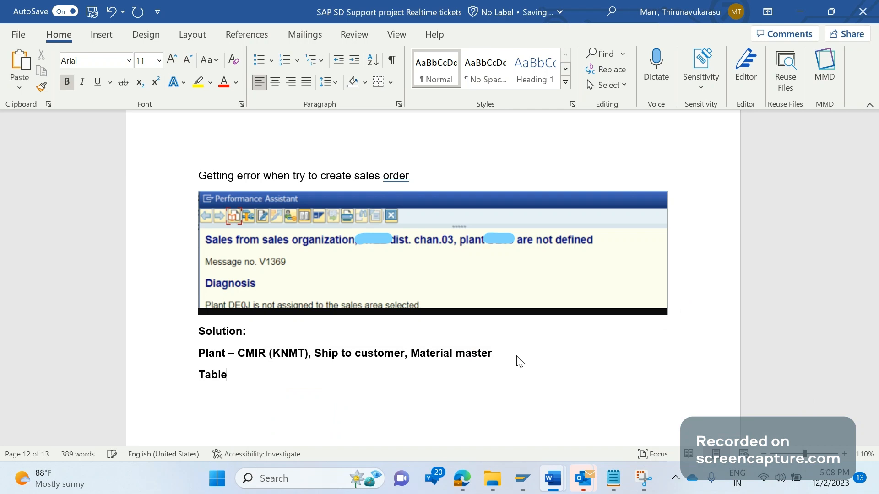
{"action": "type", "text": "is T"}
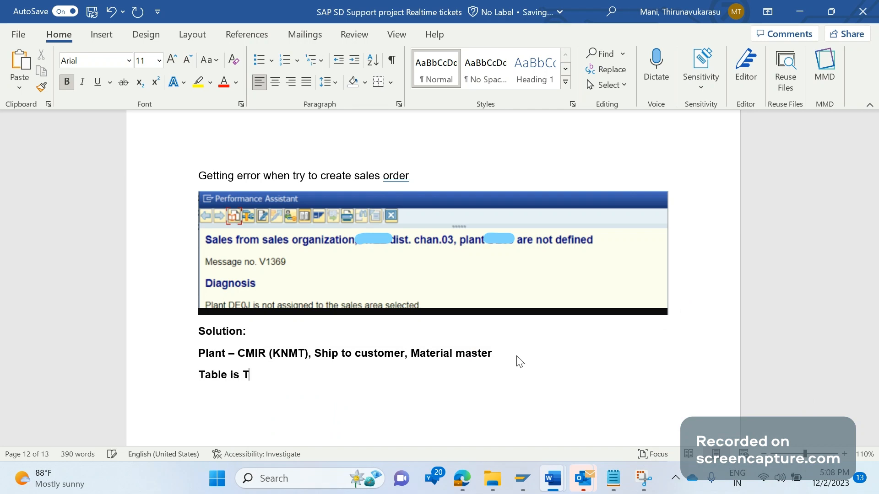
{"action": "type", "text": "VK"}
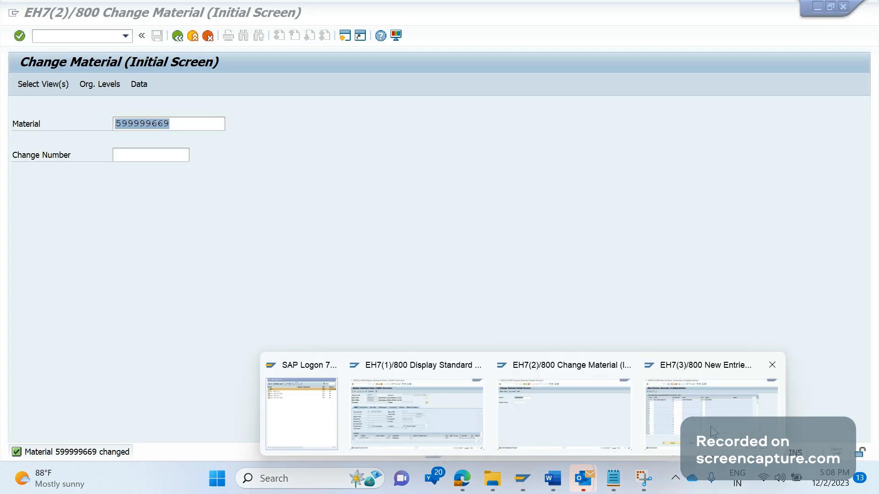
Step: Snip the Enterprise Structure > Assignment > Sales and Distribution tree and maximize the Snipping Tool editor
{"action": "left_click", "coordinate": [710, 412]}
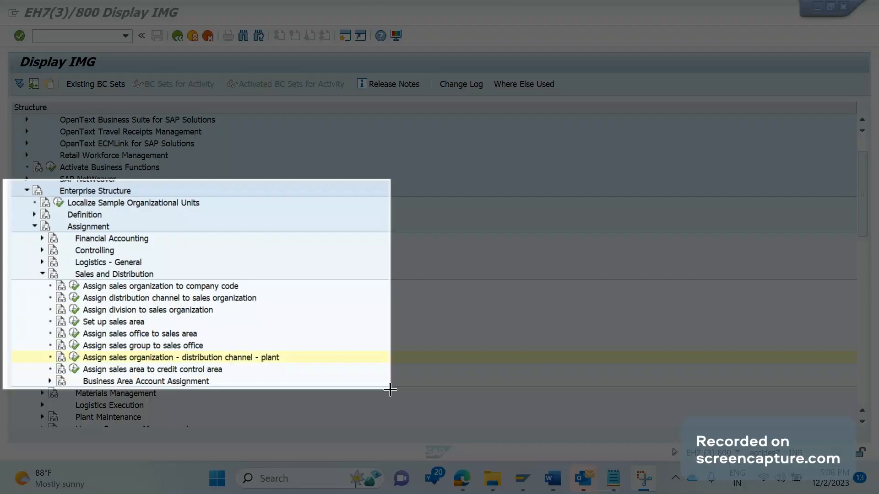
{"action": "left_click", "coordinate": [643, 478]}
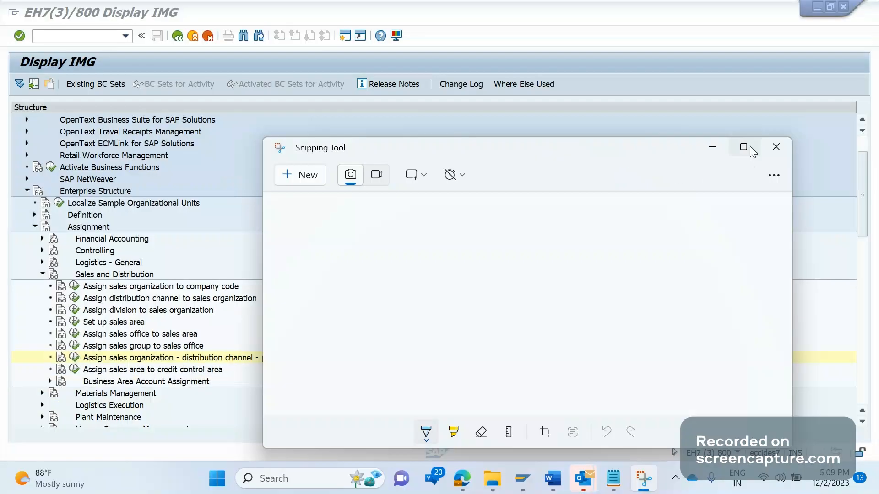
{"action": "left_click", "coordinate": [349, 174]}
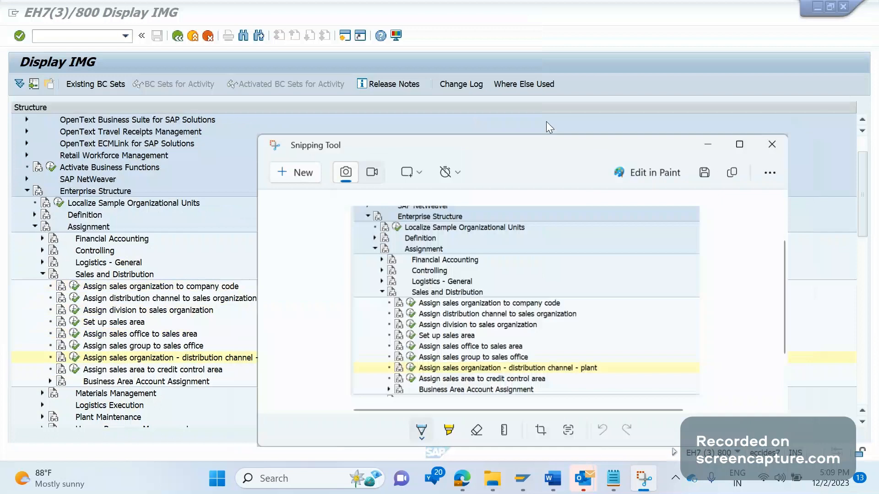
{"action": "left_click", "coordinate": [738, 143]}
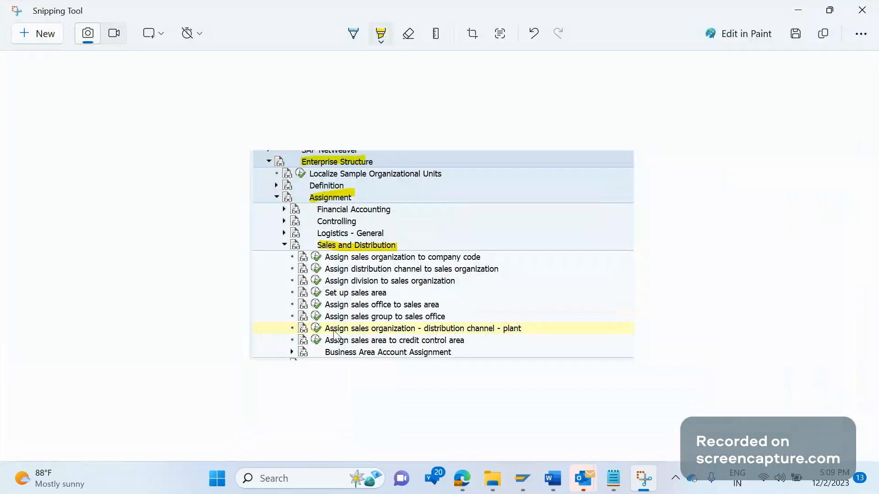
{"action": "mouse_move", "coordinate": [400, 341]}
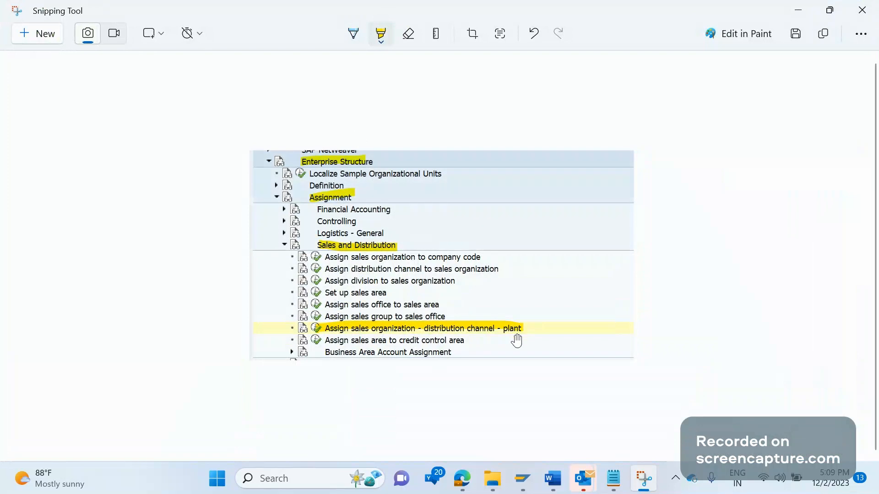
{"action": "mouse_move", "coordinate": [551, 477]}
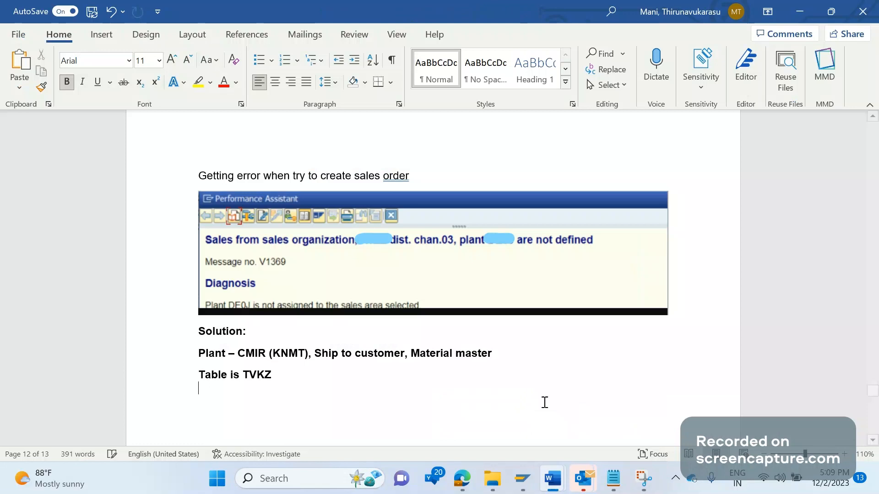
Step: Paste the highlighted assignment-tree screenshot beneath 'Table is TVKZ'
{"action": "key", "text": "ctrl+v"}
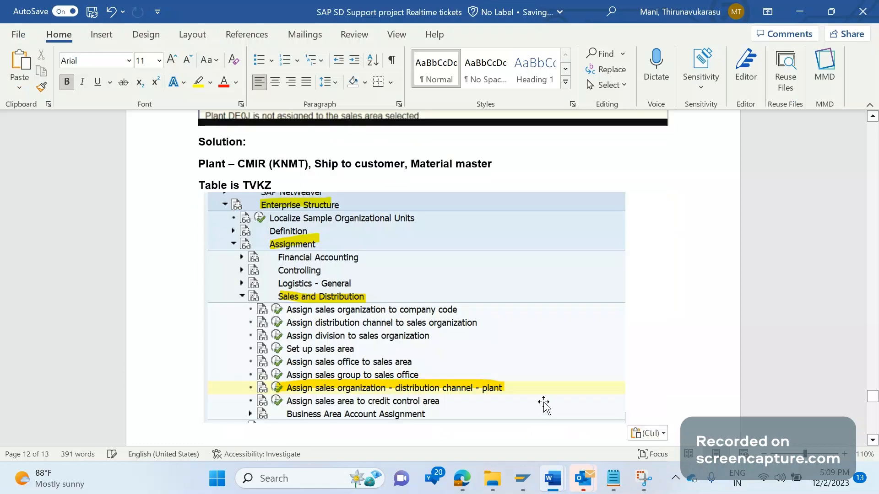